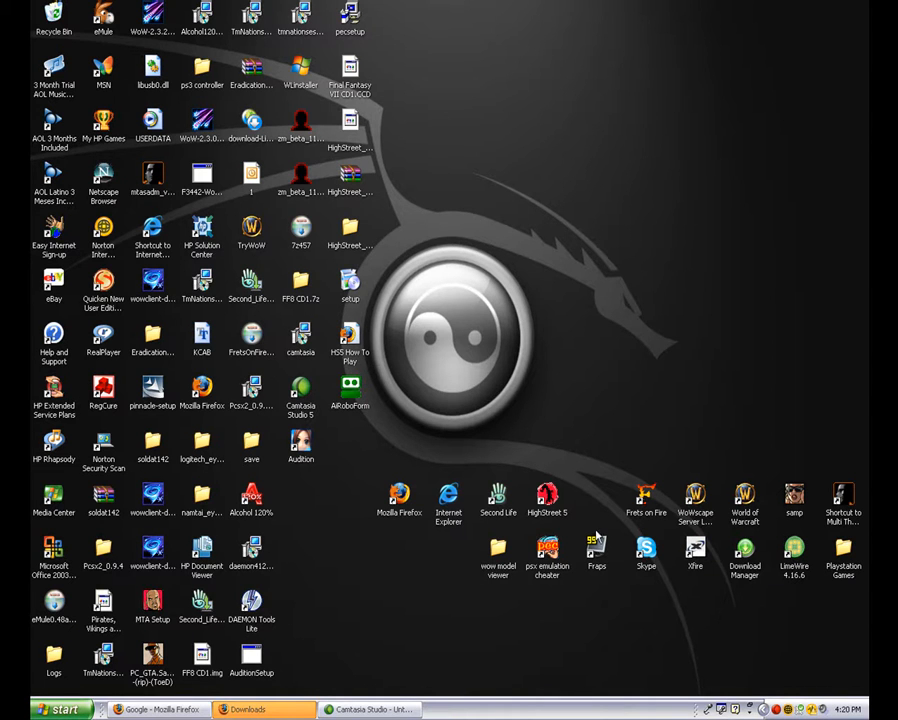
mouse_move(490, 305)
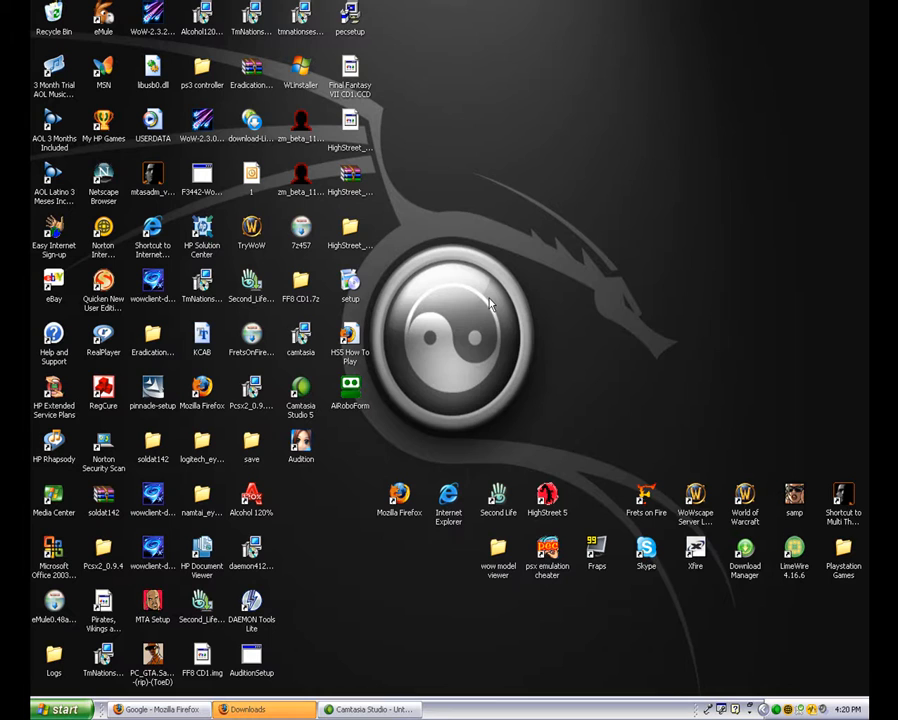
mouse_move(470, 374)
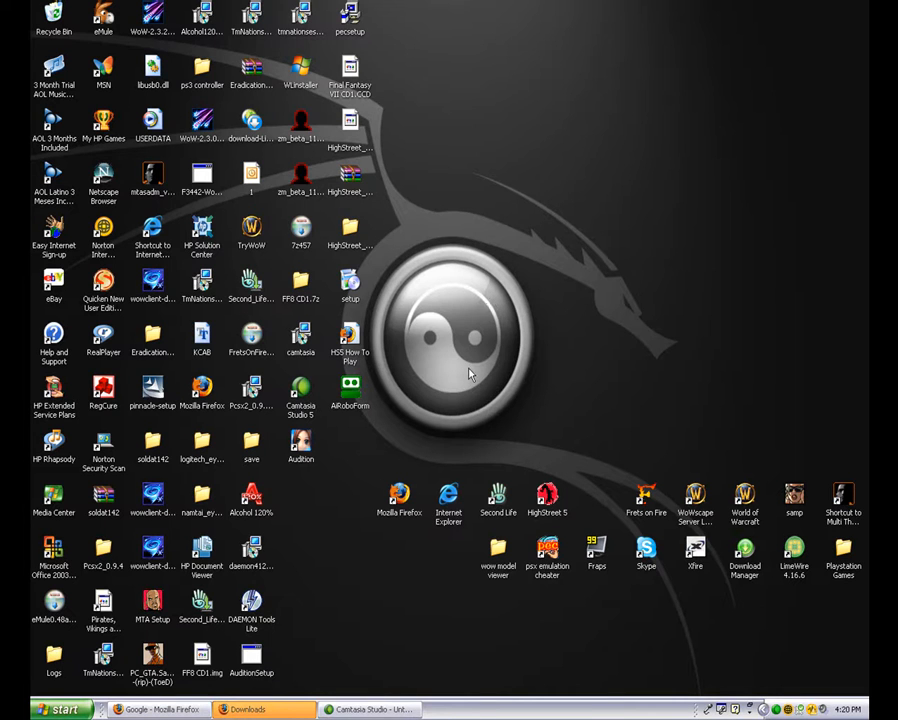
mouse_move(424, 357)
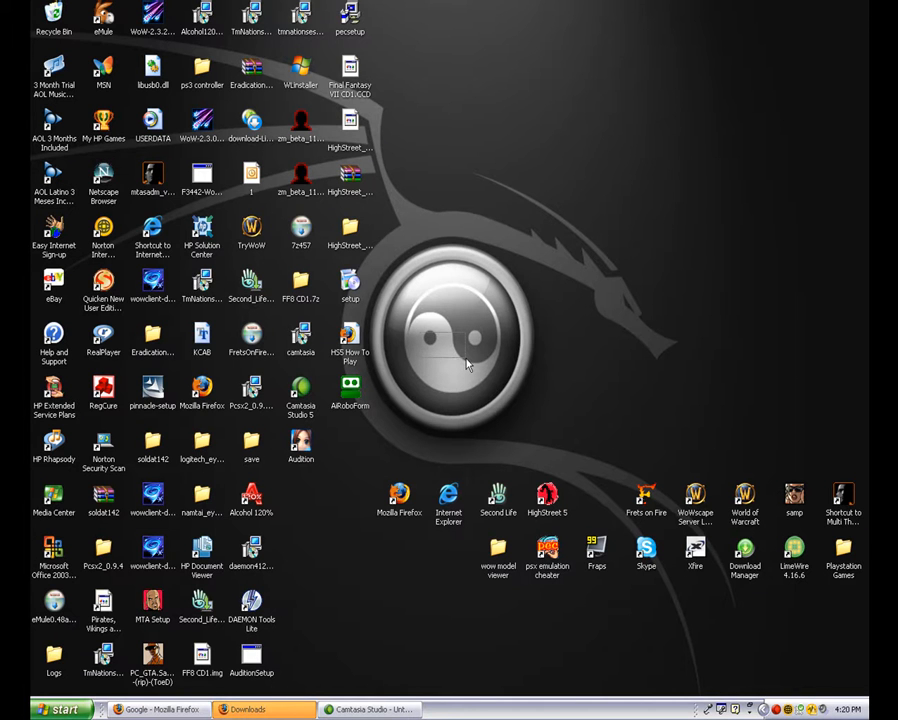
mouse_move(455, 355)
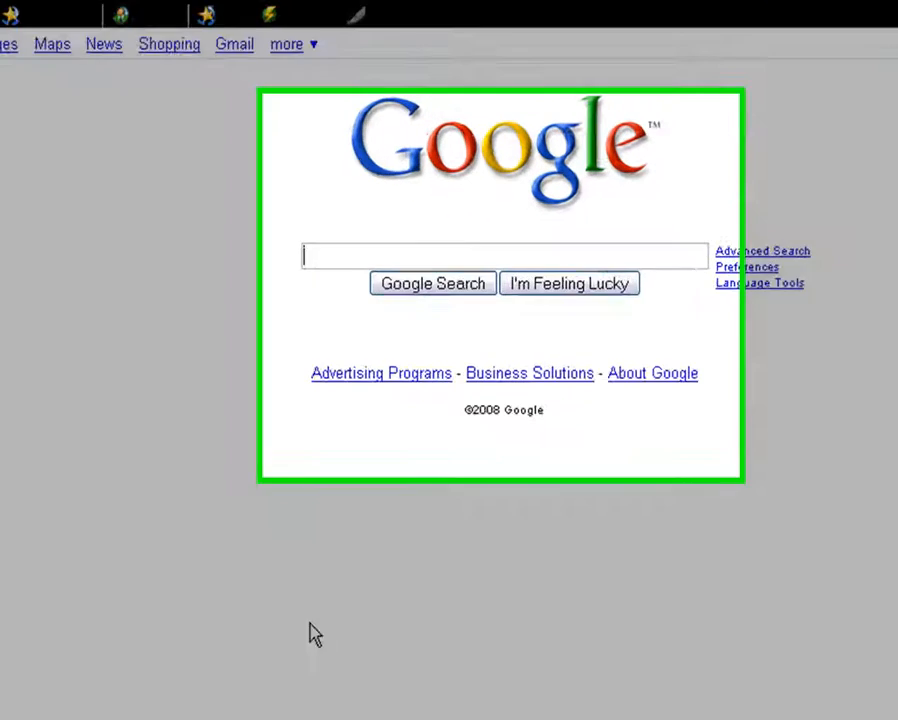
Search Google for 'epsxe', open the official ePSXe site and view its v1.6.0 downloads
text(epsxe)
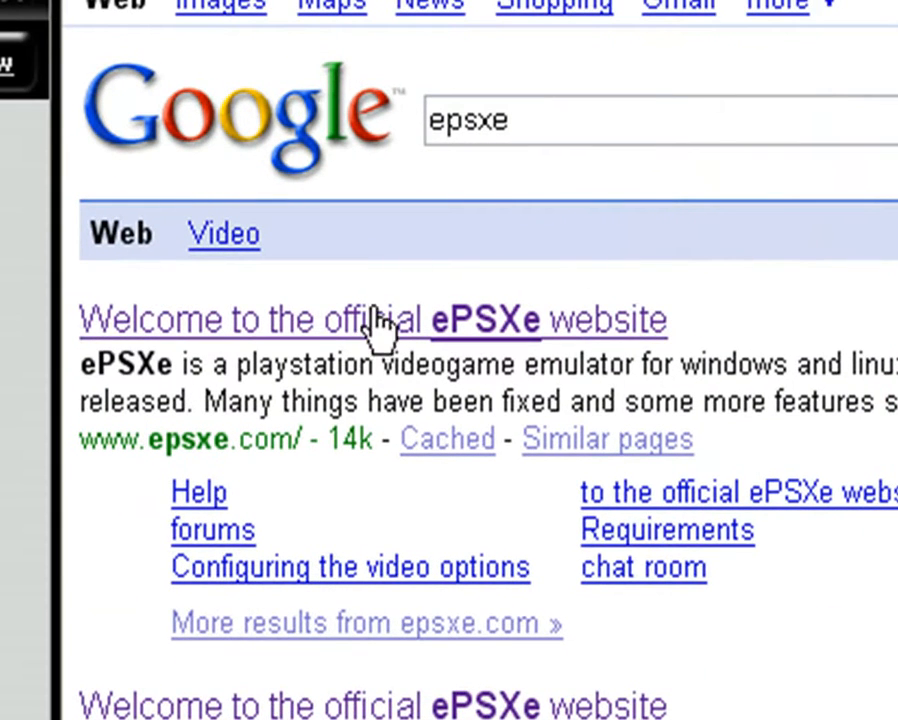
click(370, 320)
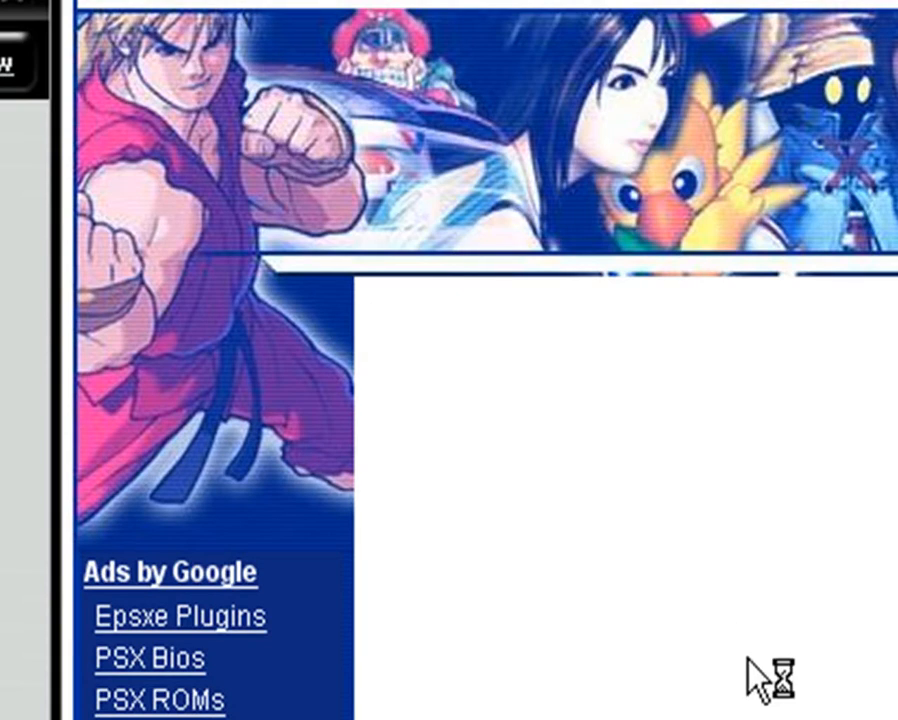
scroll(down, 3)
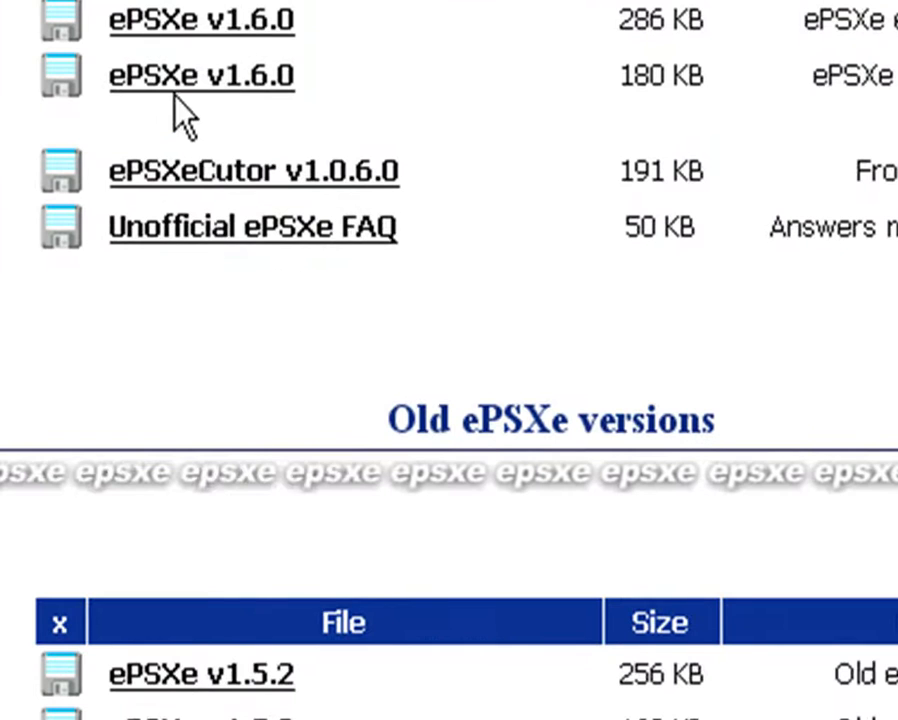
mouse_move(180, 20)
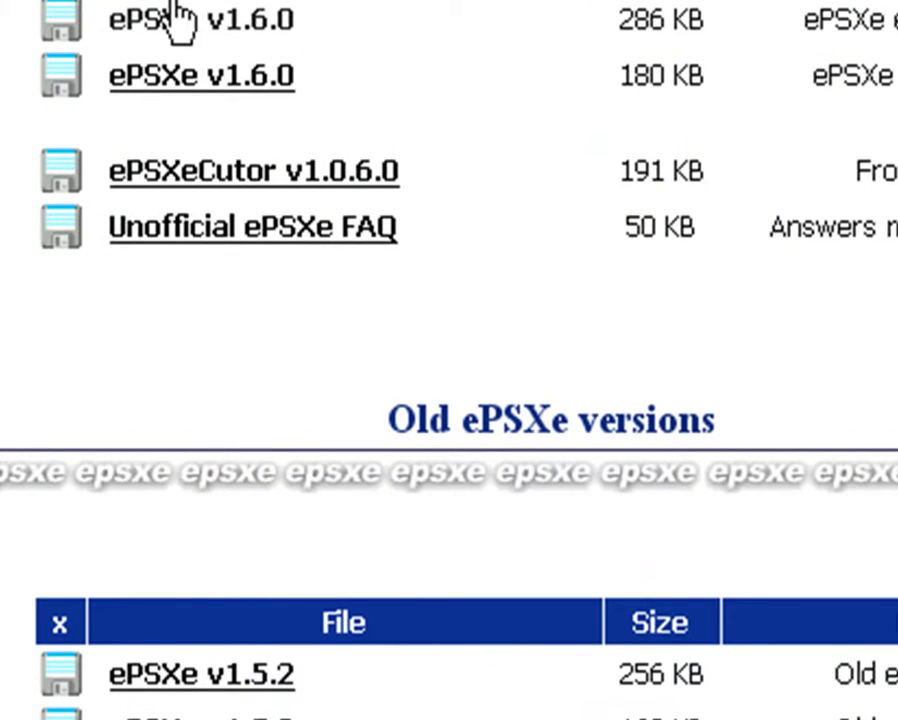
mouse_move(292, 35)
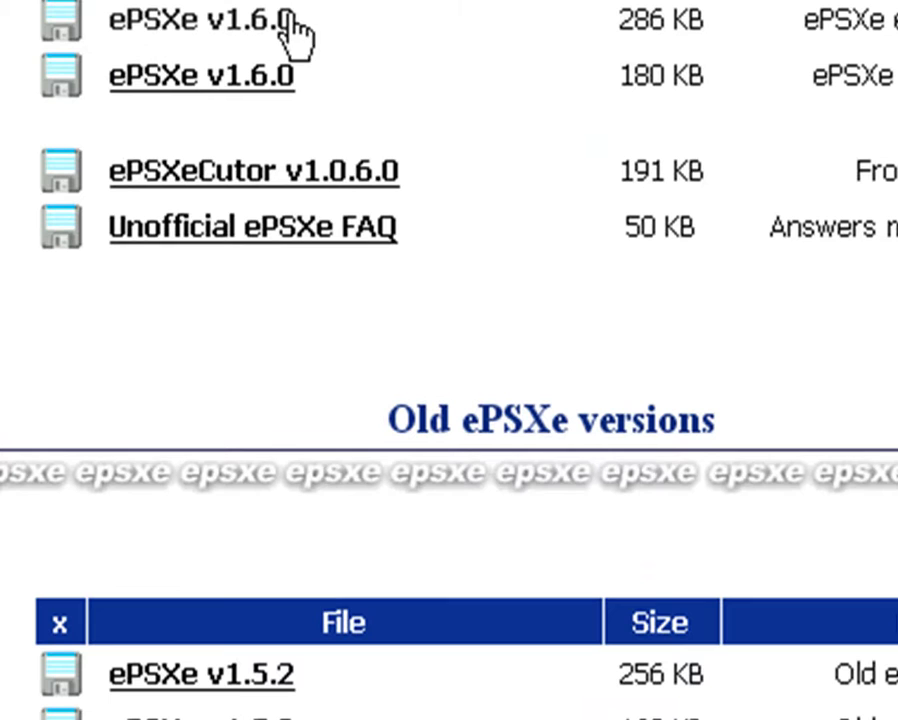
mouse_move(368, 72)
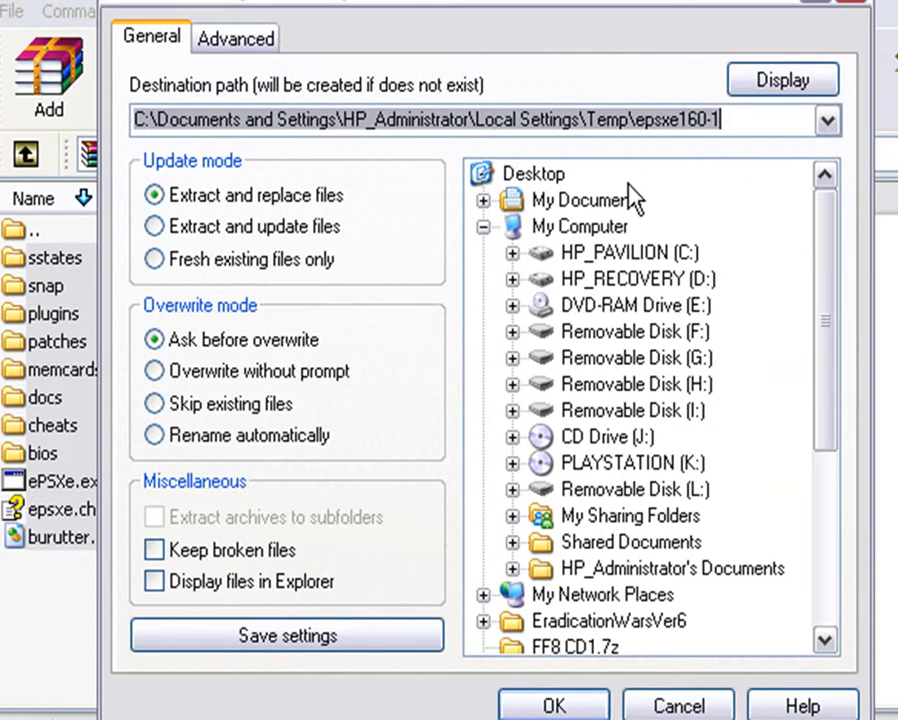
mouse_move(596, 178)
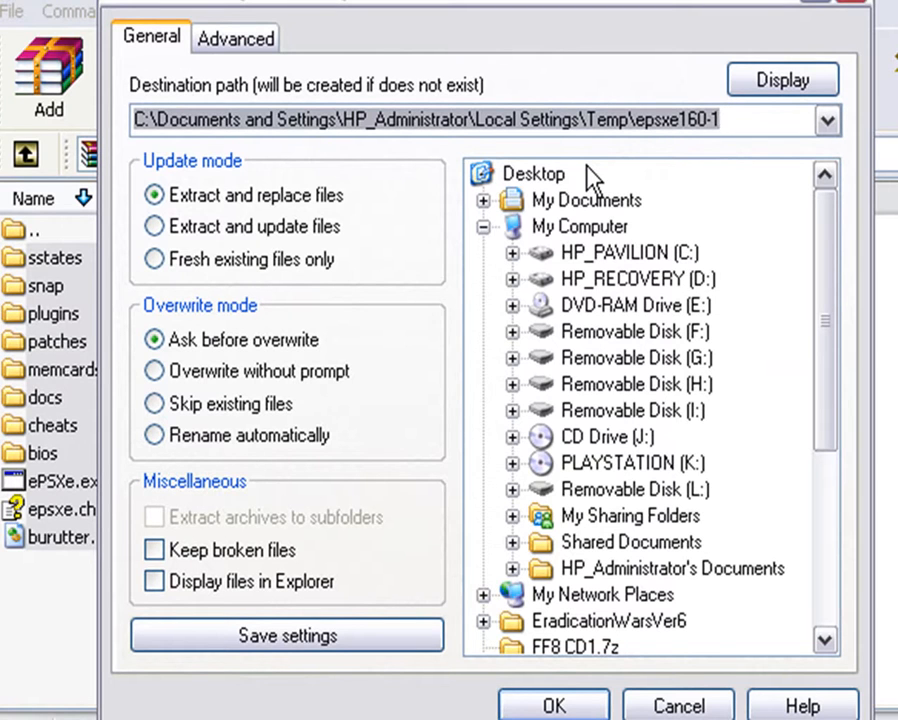
mouse_move(725, 165)
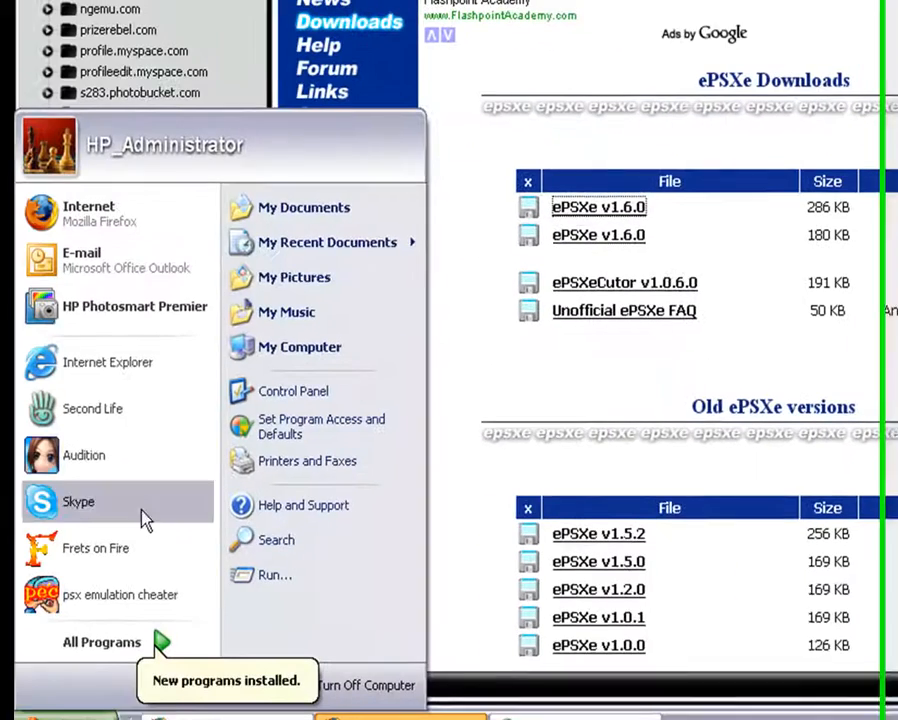
mouse_move(330, 344)
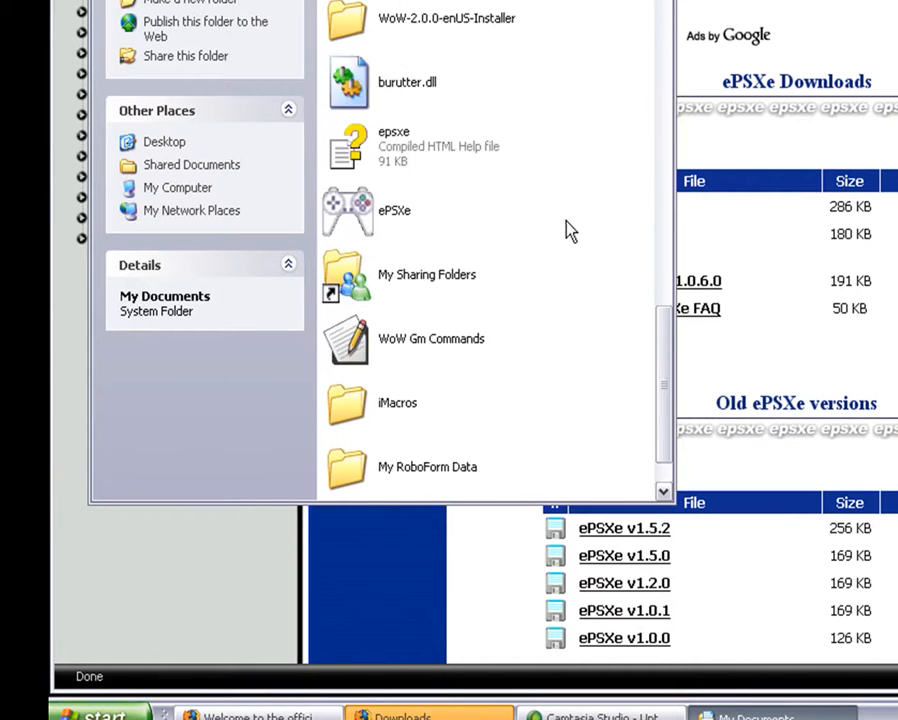
Launch the ePSXe application from My Documents
click(395, 210)
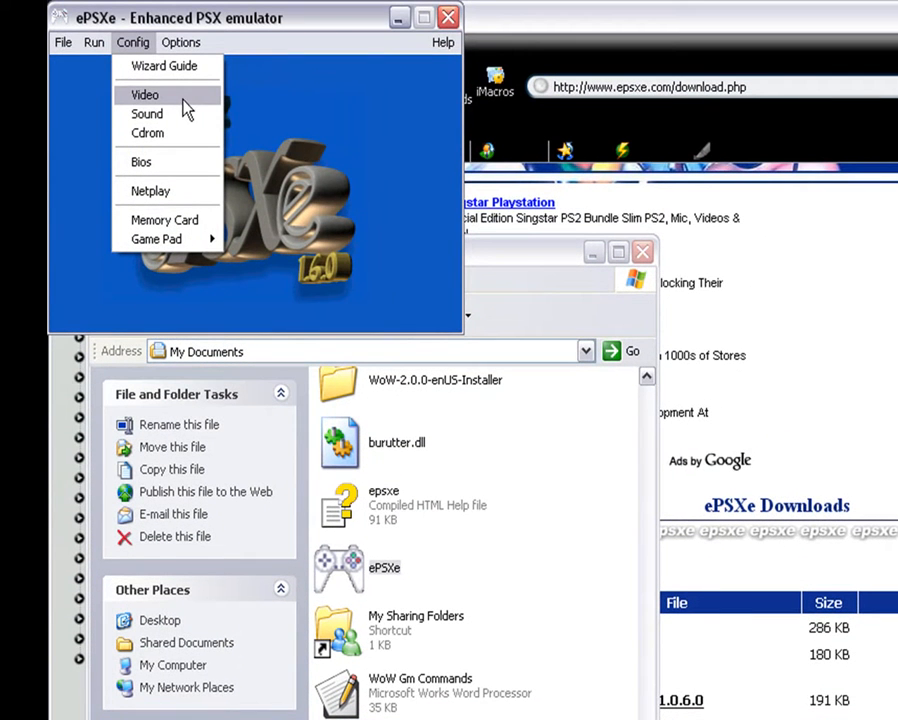
mouse_move(147, 133)
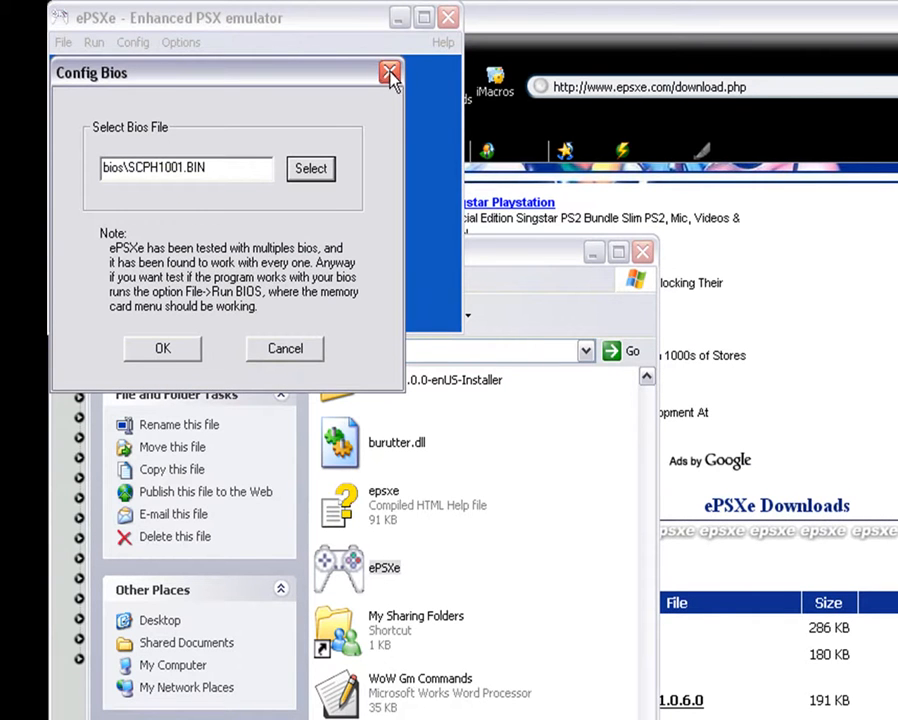
Close the Config Bios window once bios\SCPH1001.BIN is confirmed as the BIOS
click(390, 73)
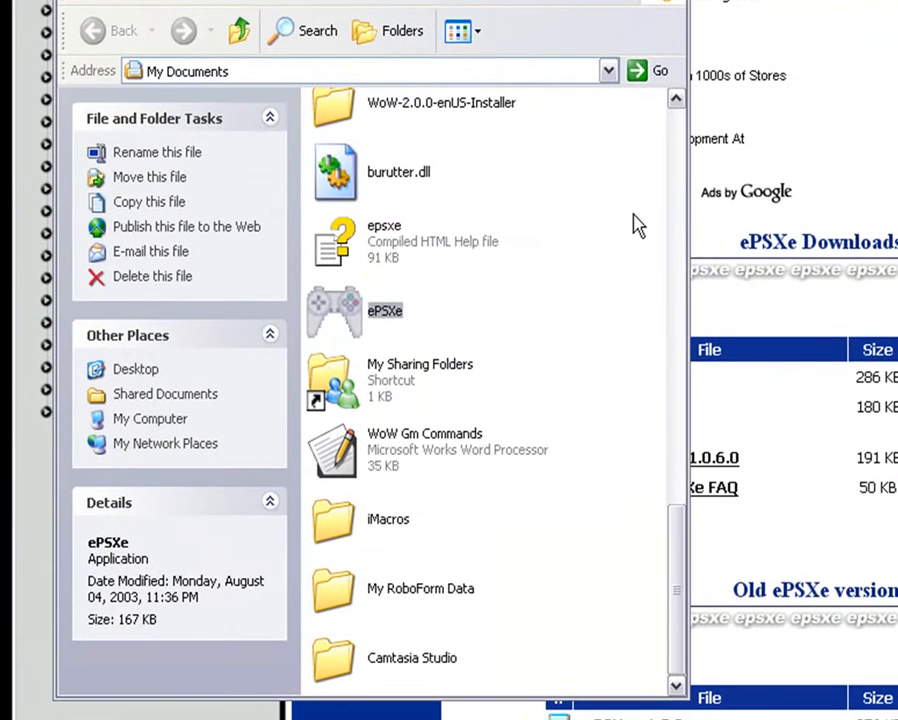
scroll(up, 3)
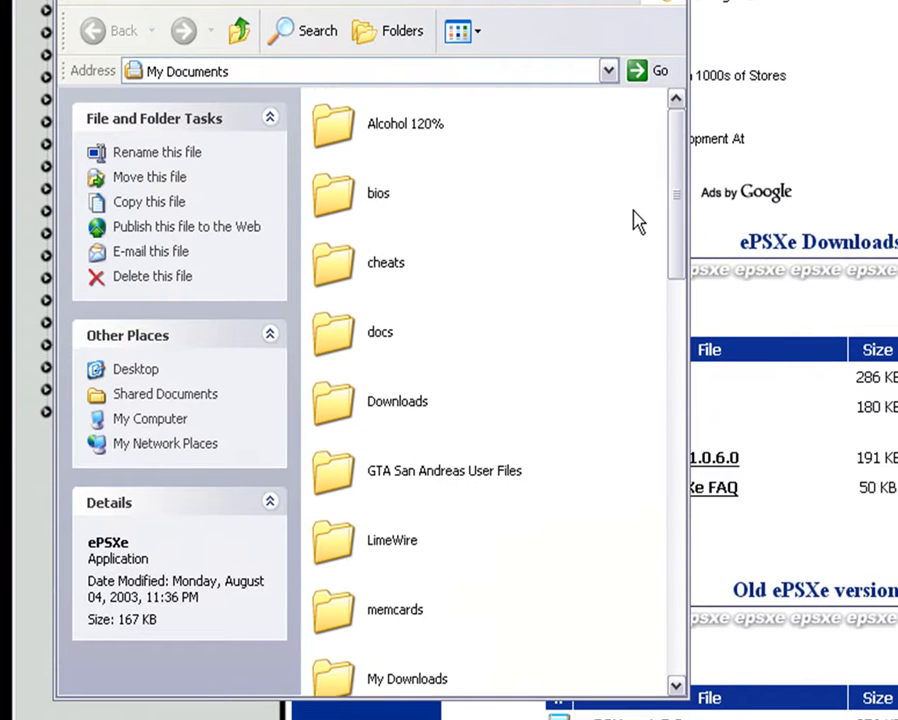
scroll(down, 3)
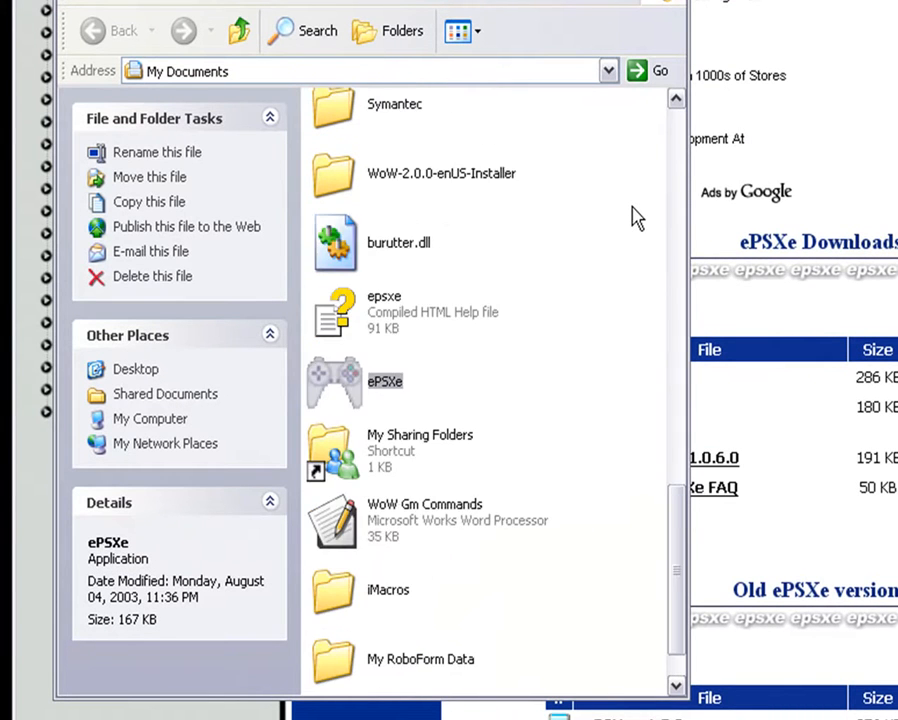
scroll(up, 3)
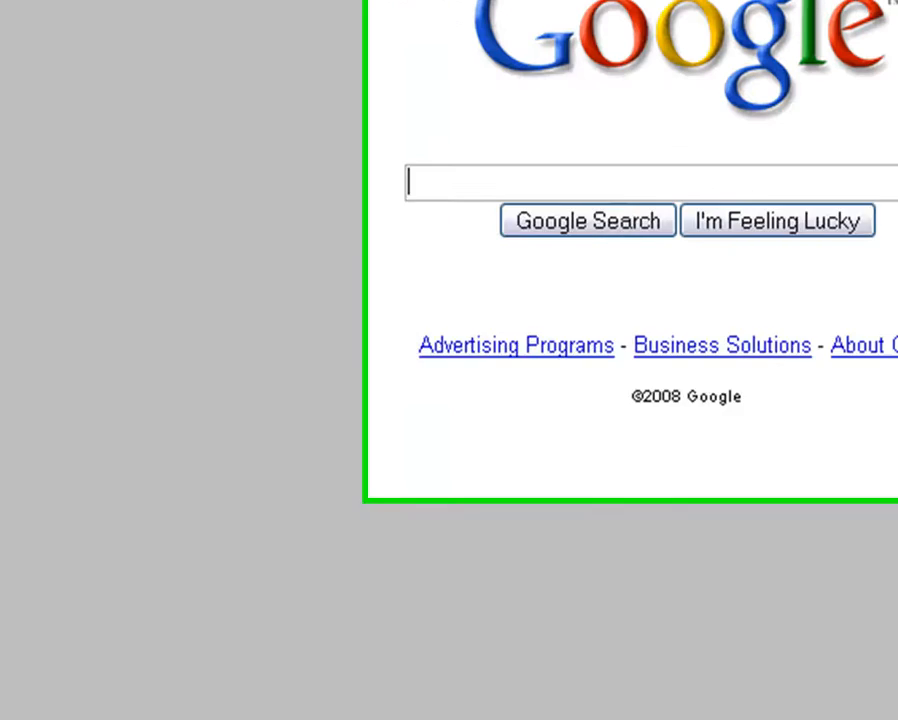
Search Google for 'epsxe plugins' and open the NGEmu ePSXe plugins page
text(epsxe)
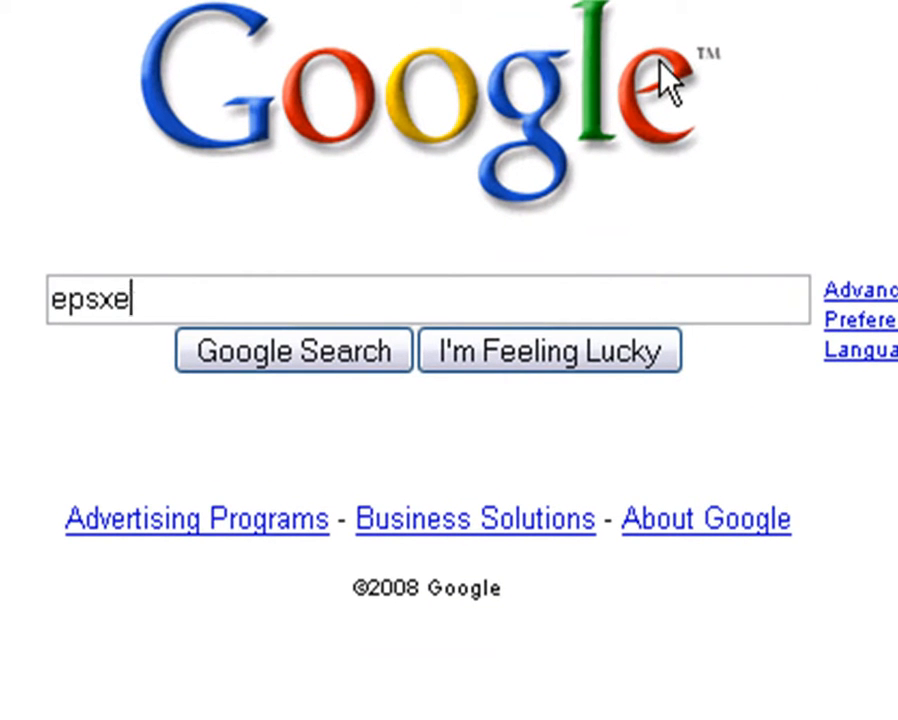
text(plugi)
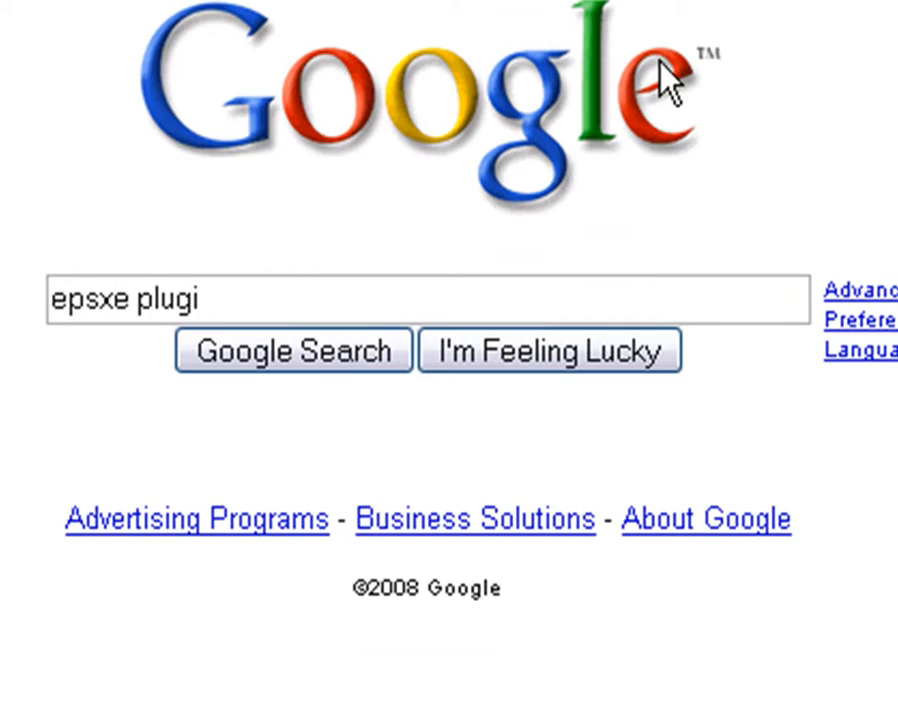
click(293, 351)
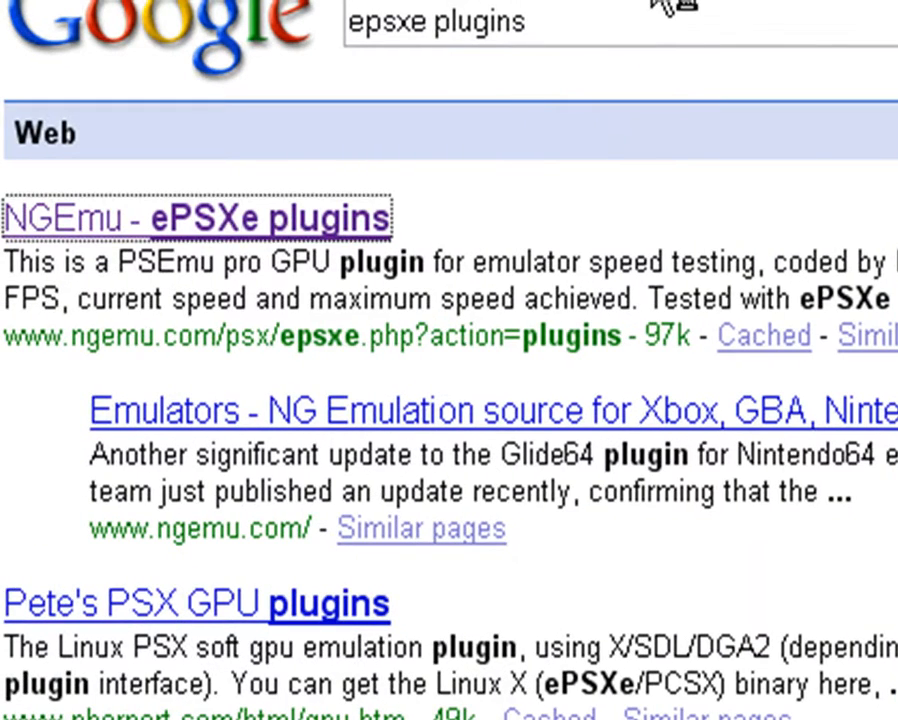
click(200, 218)
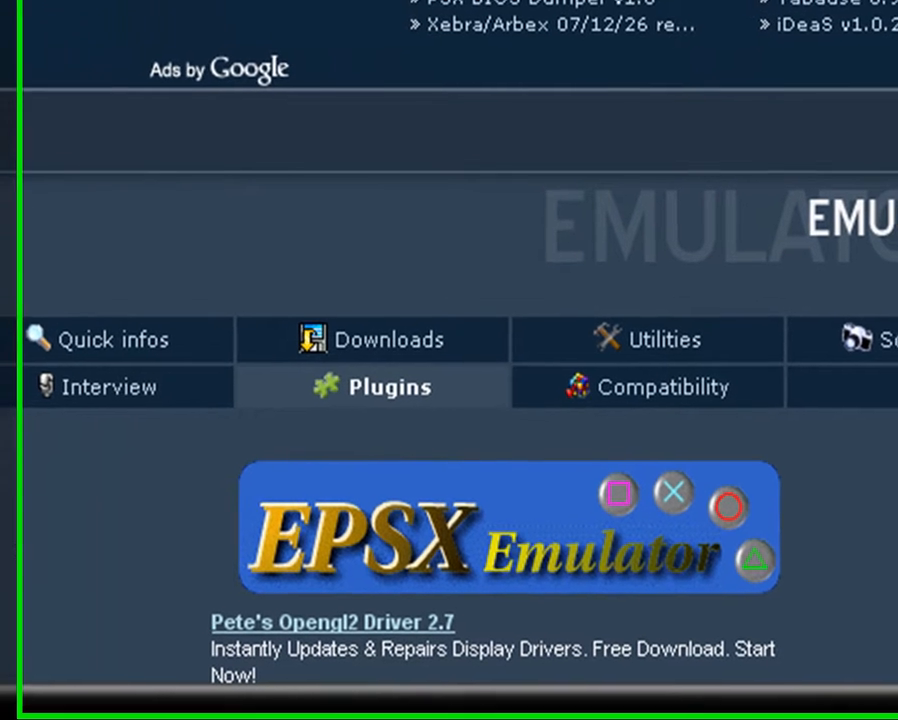
scroll(down, 3)
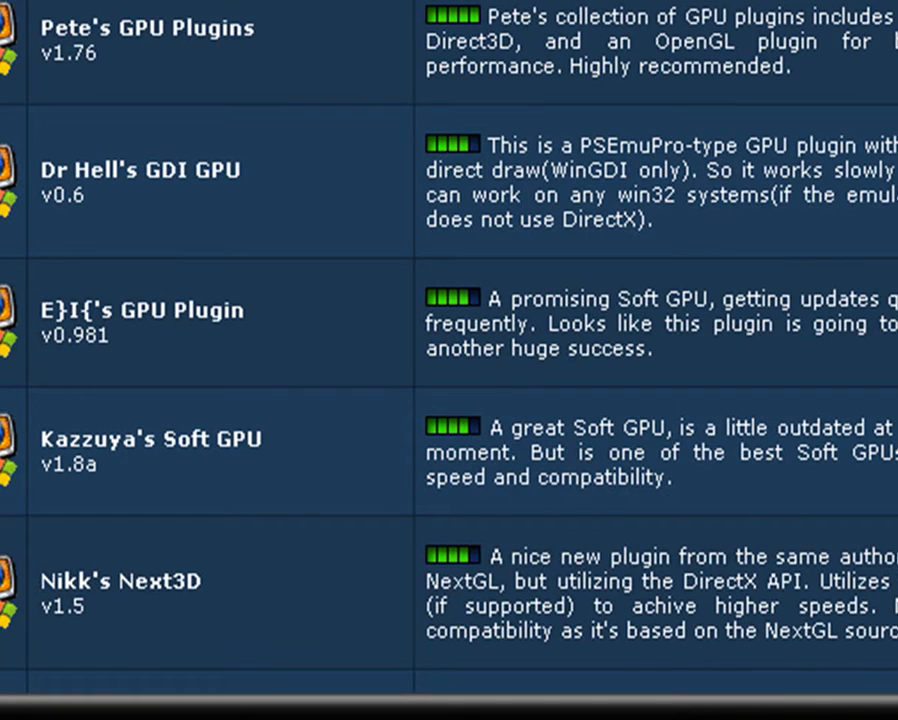
scroll(up, 3)
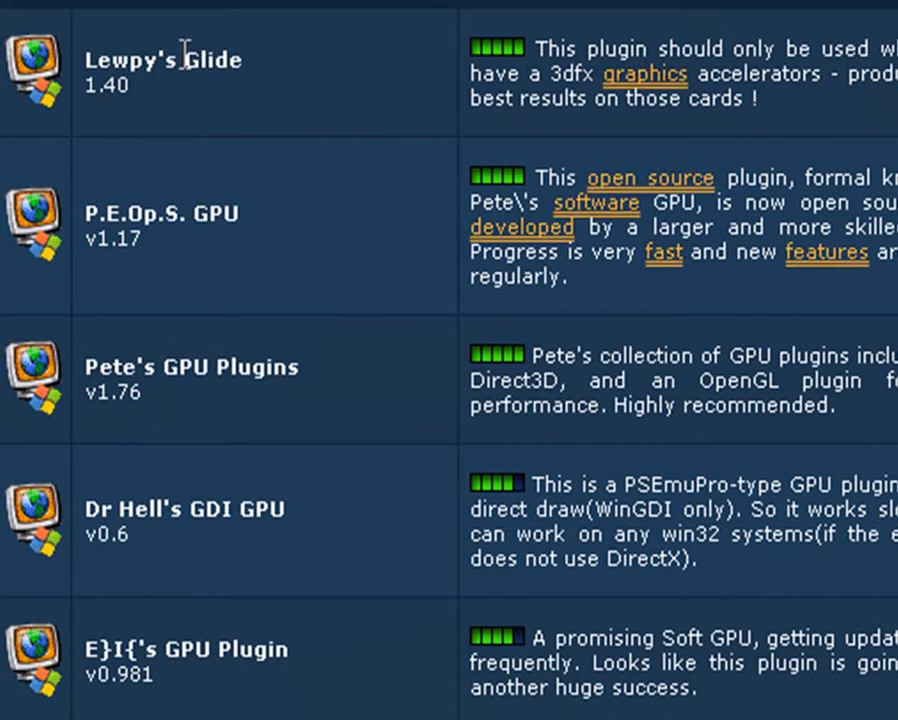
mouse_move(178, 48)
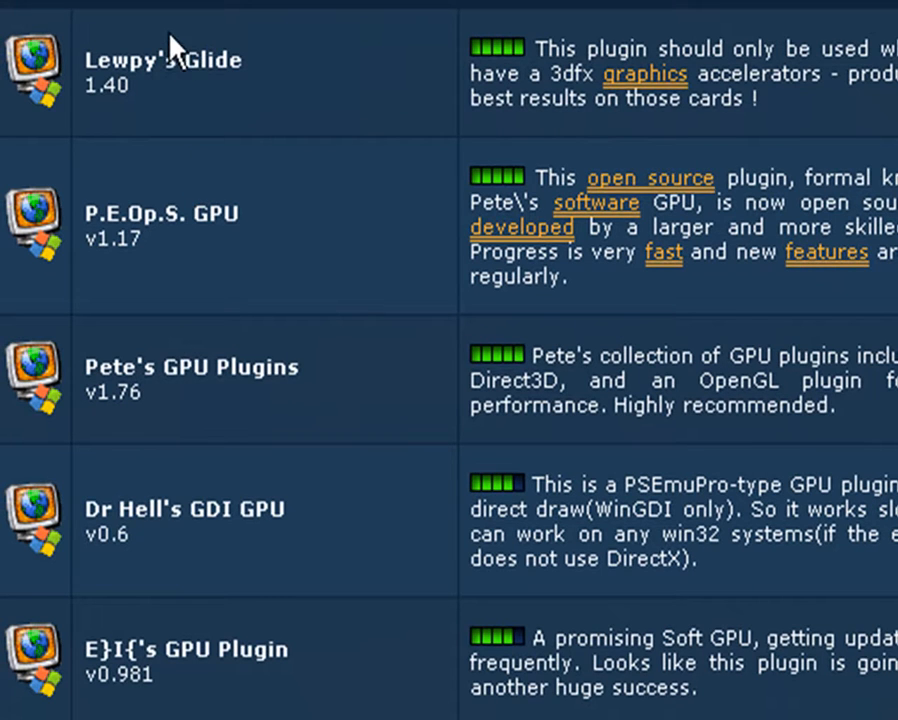
mouse_move(408, 160)
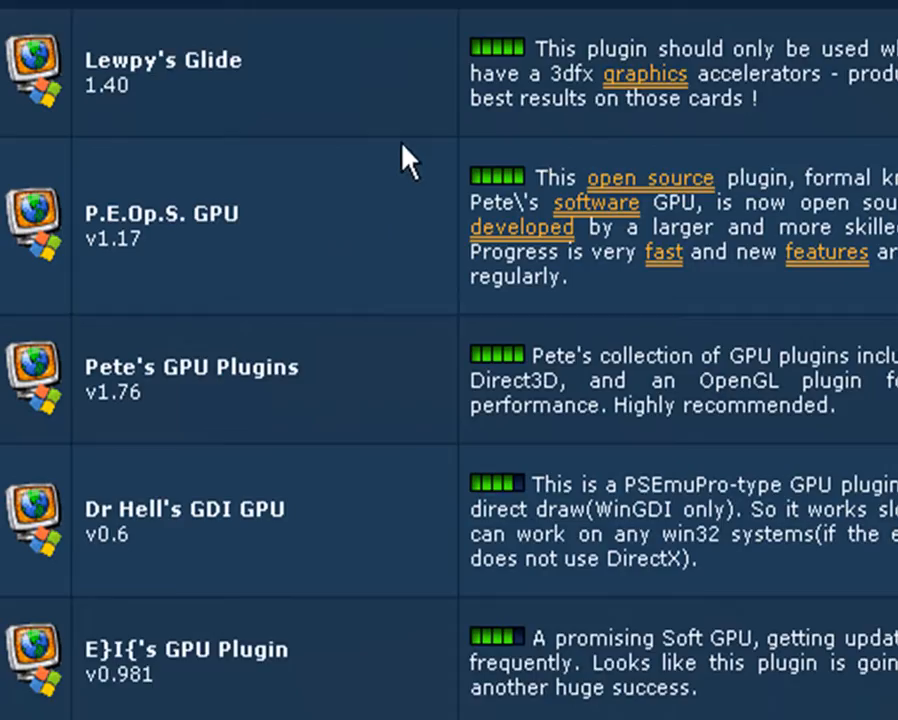
scroll(down, 3)
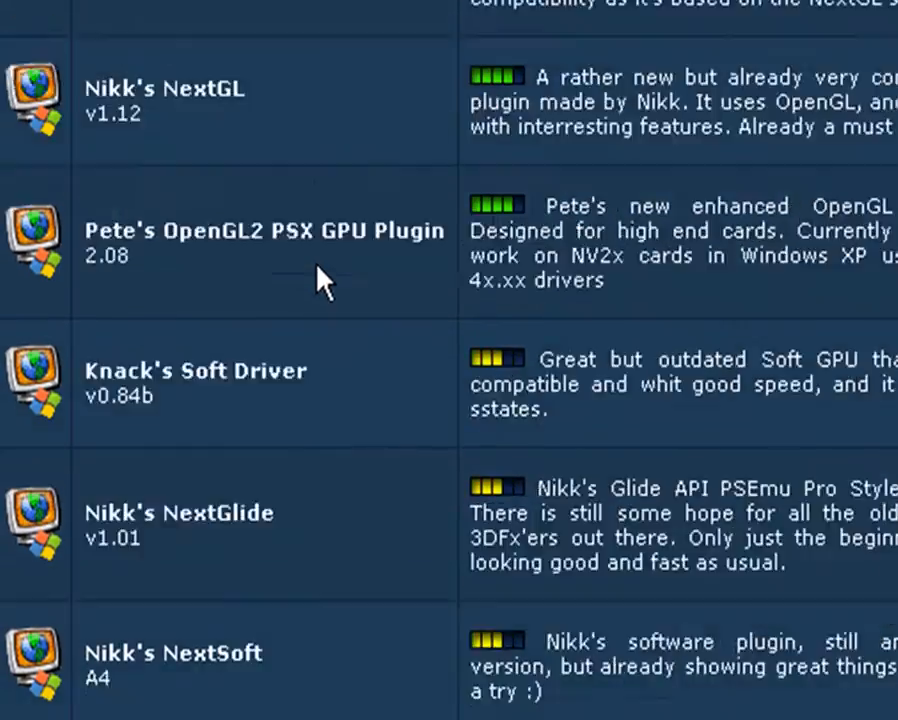
scroll(down, 3)
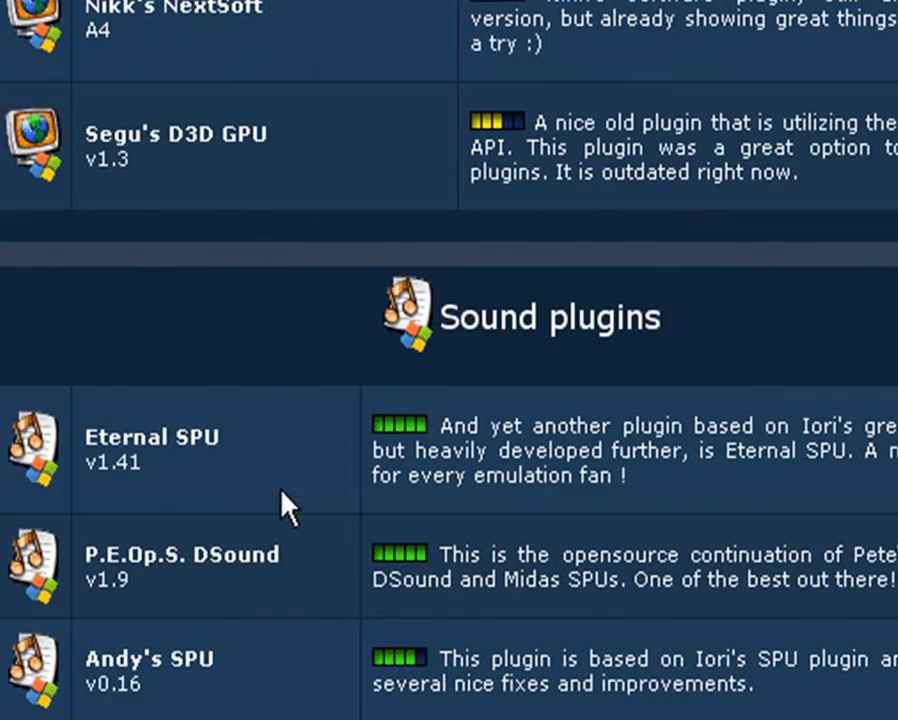
scroll(down, 3)
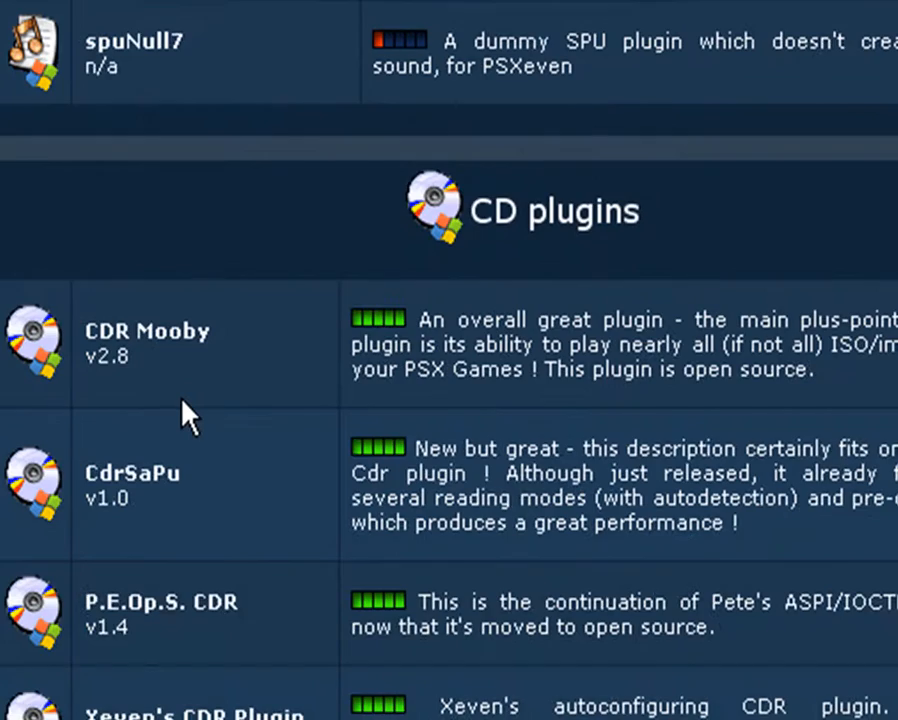
scroll(down, 3)
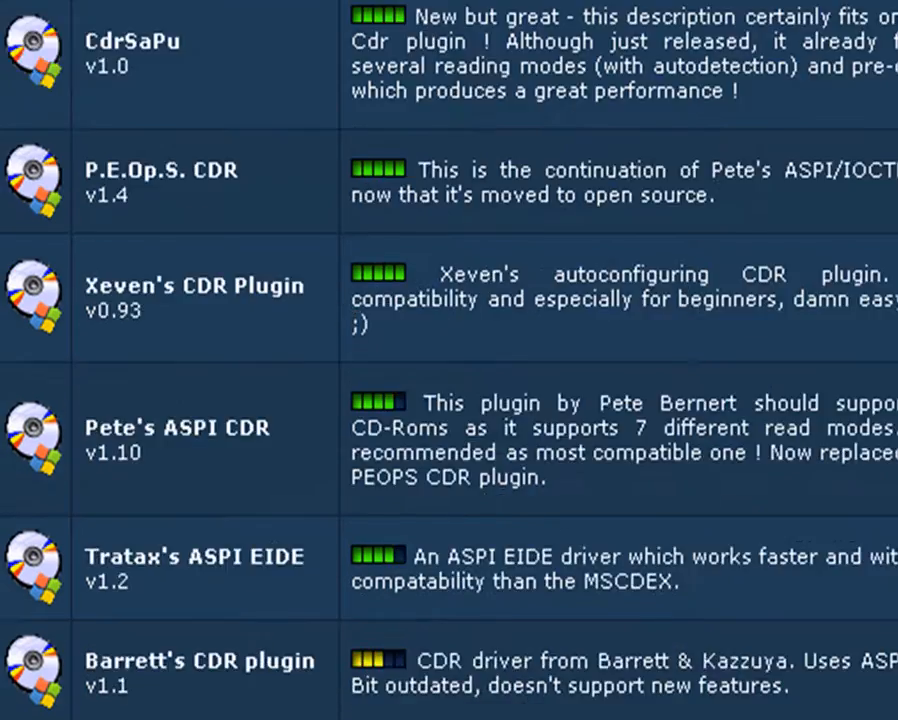
scroll(down, 3)
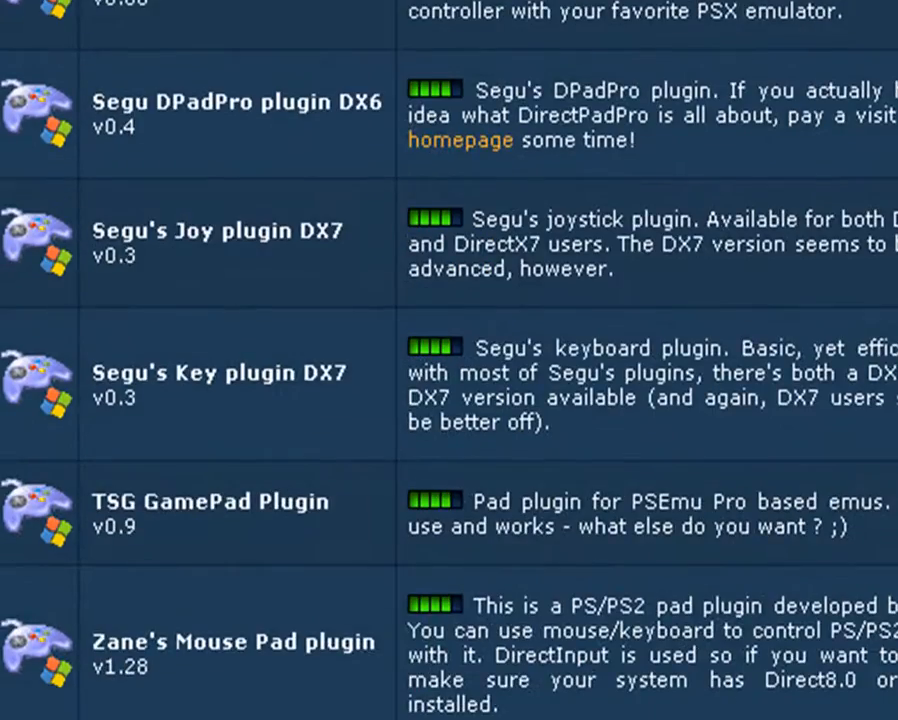
scroll(down, 3)
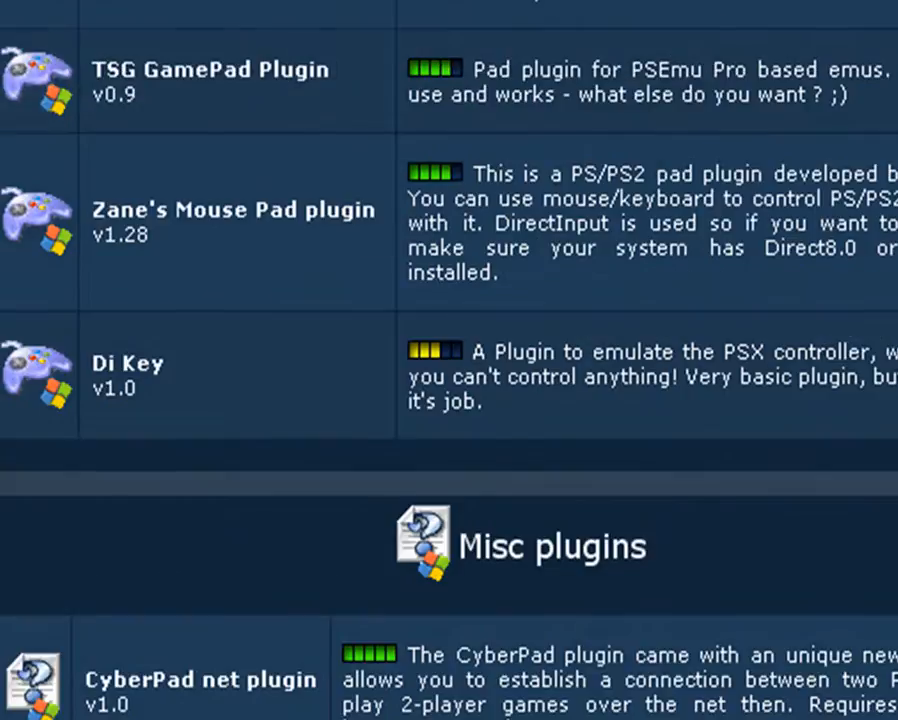
scroll(up, 3)
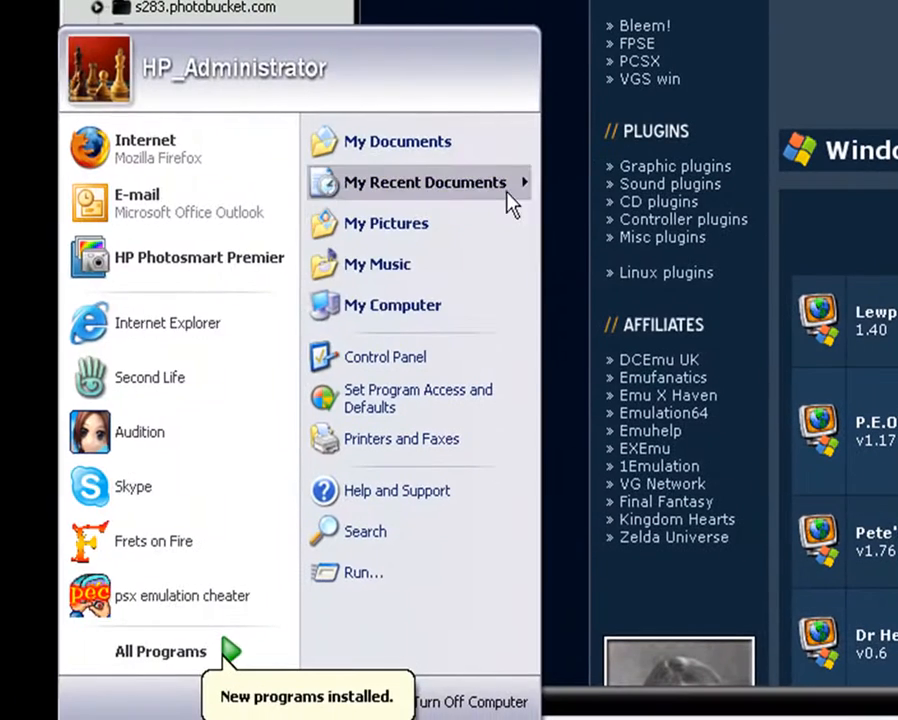
Go from the Start menu to My Documents and open its plugins folder
click(392, 305)
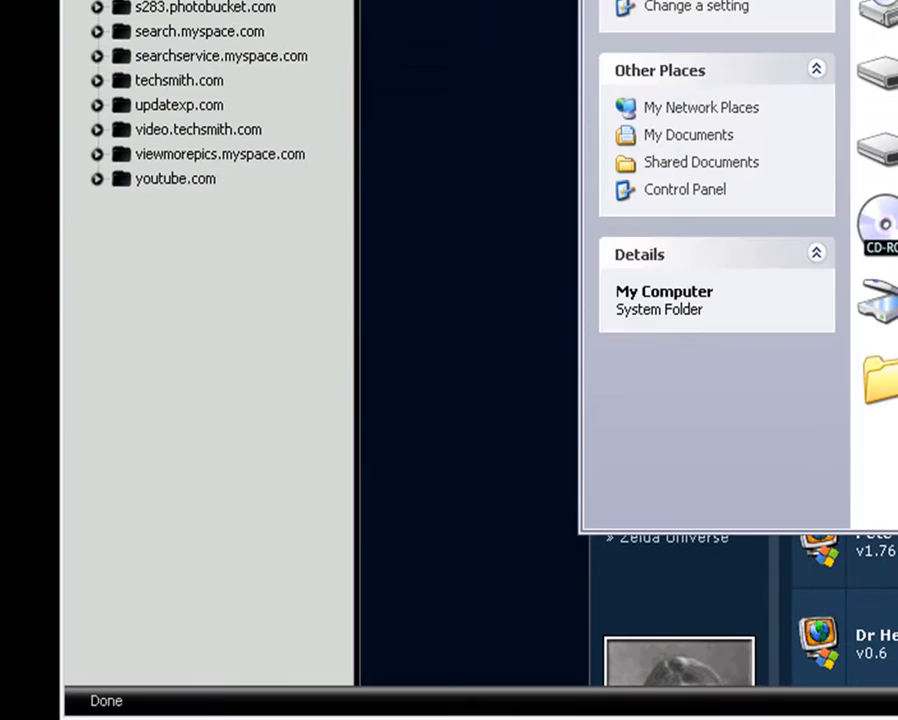
click(100, 700)
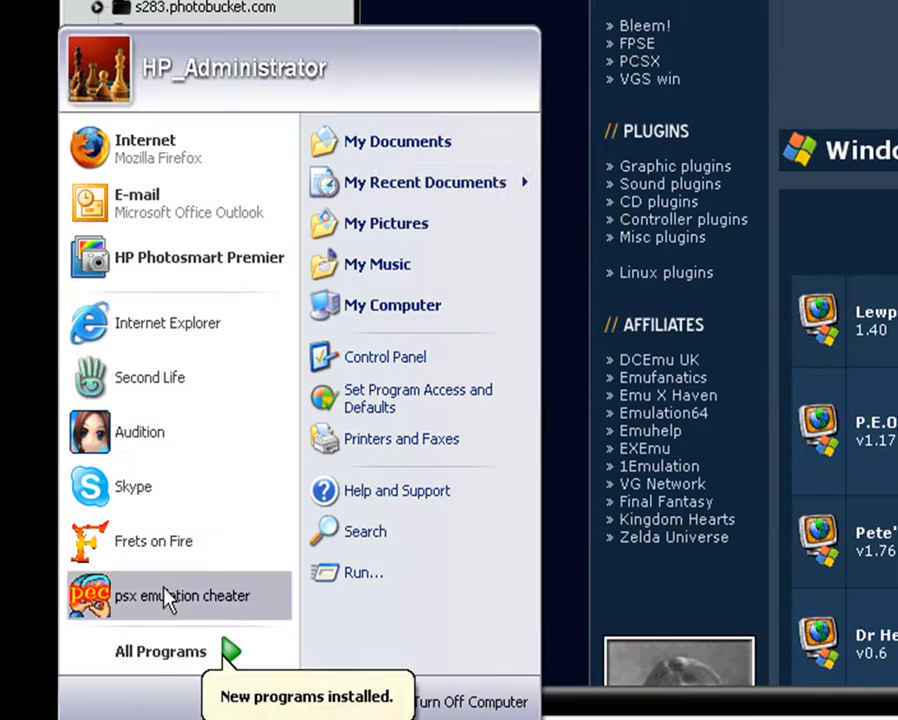
click(397, 141)
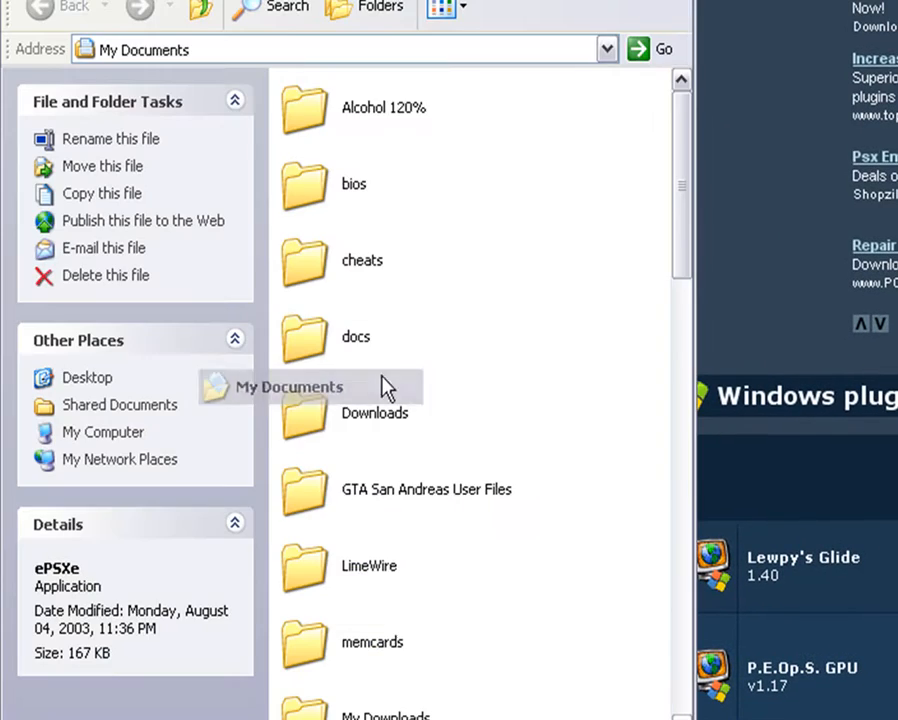
scroll(down, 3)
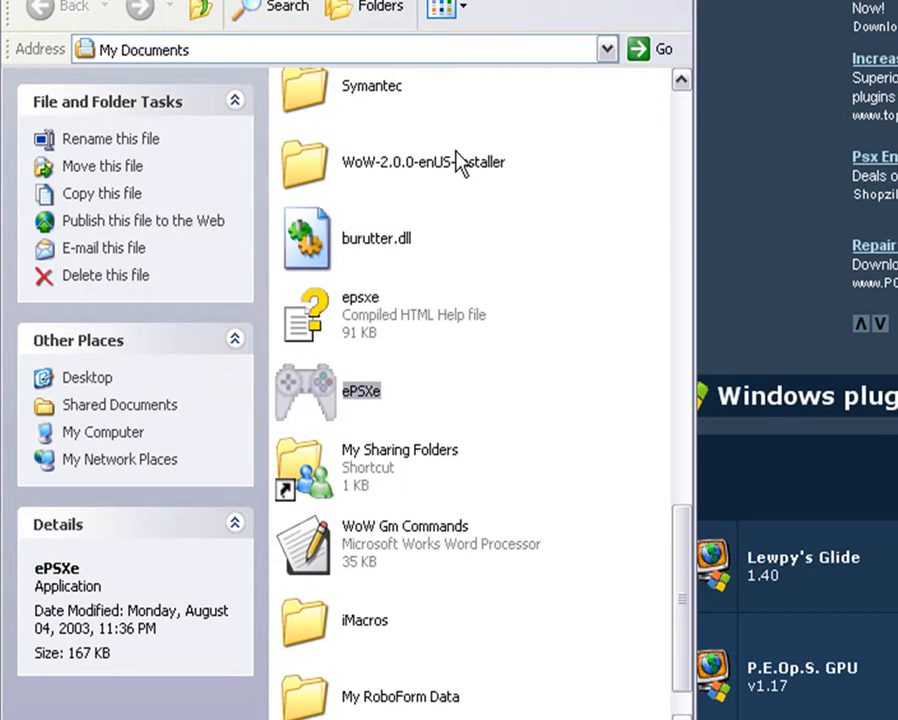
scroll(up, 3)
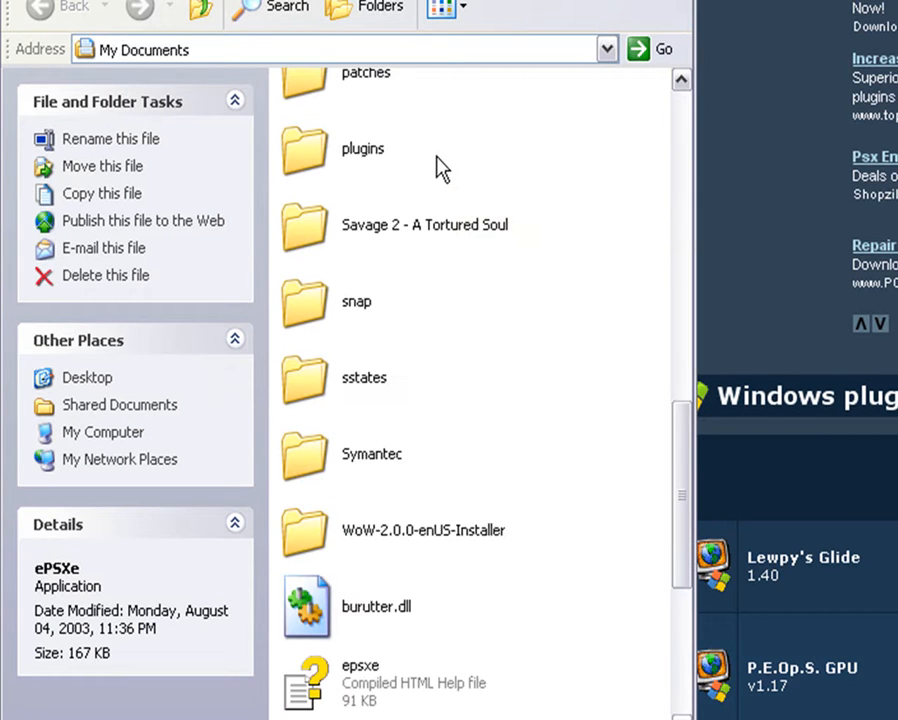
scroll(up, 3)
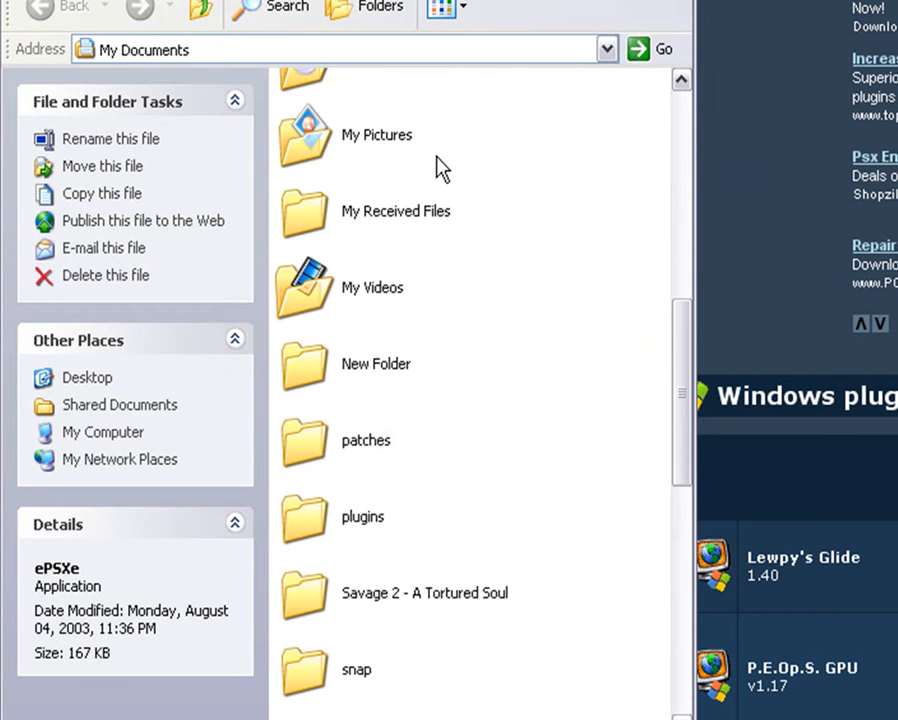
mouse_move(362, 490)
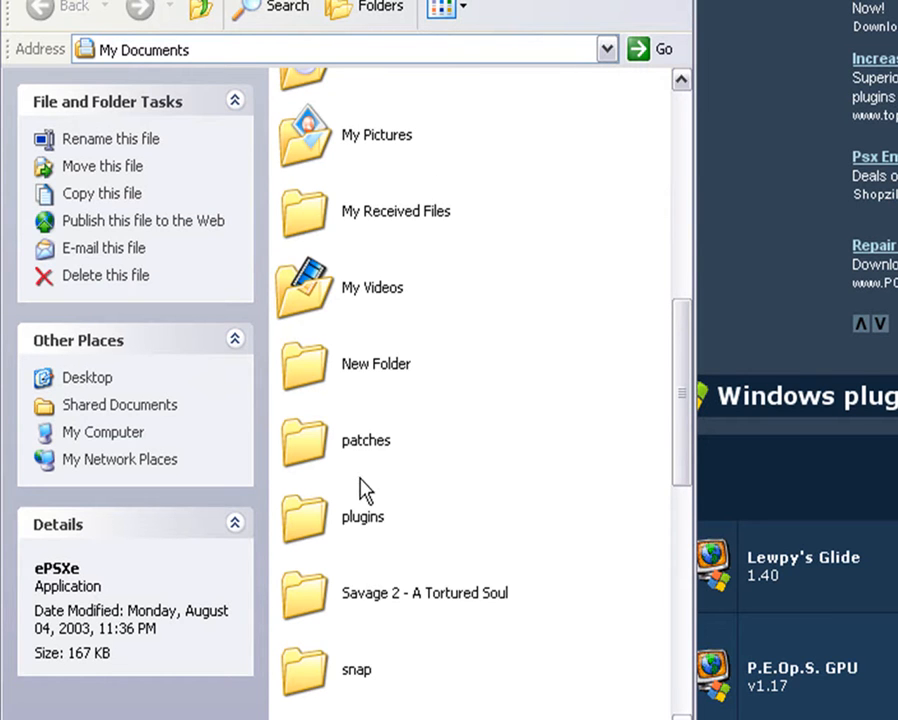
mouse_move(345, 527)
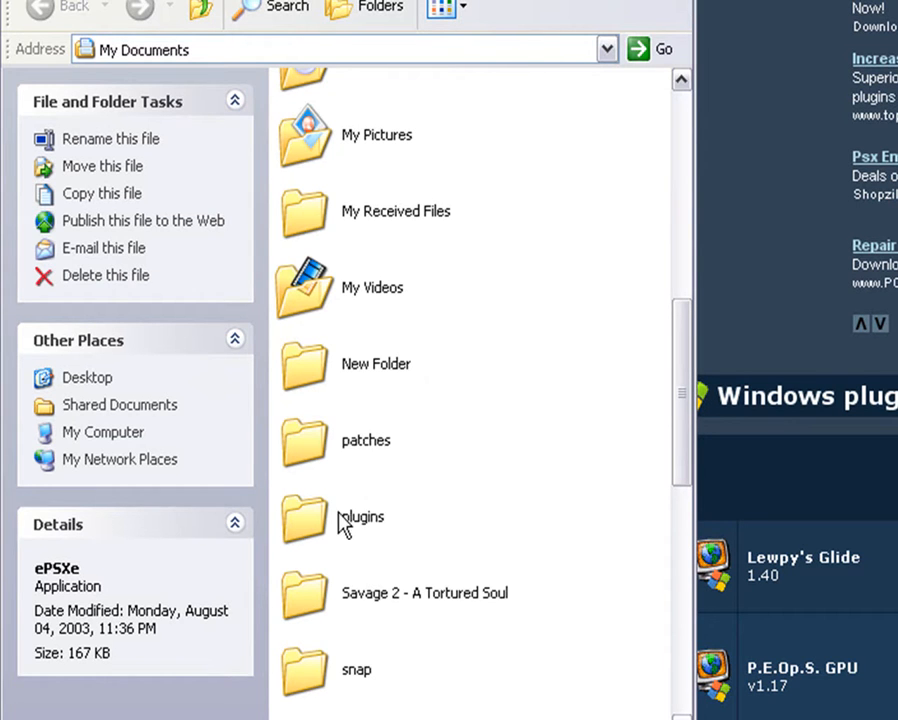
double_click(362, 517)
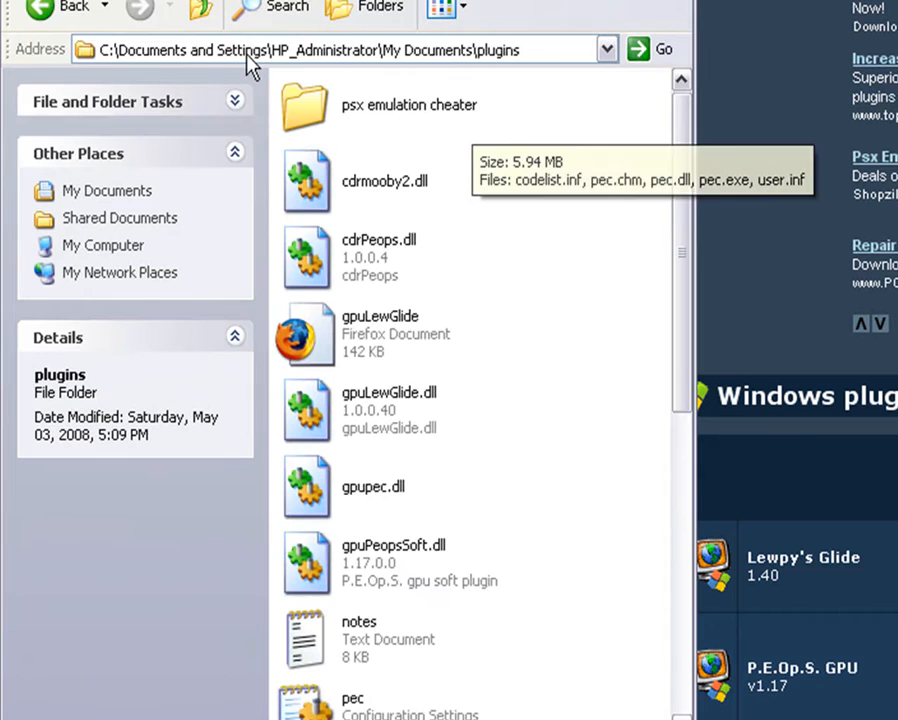
mouse_move(40, 10)
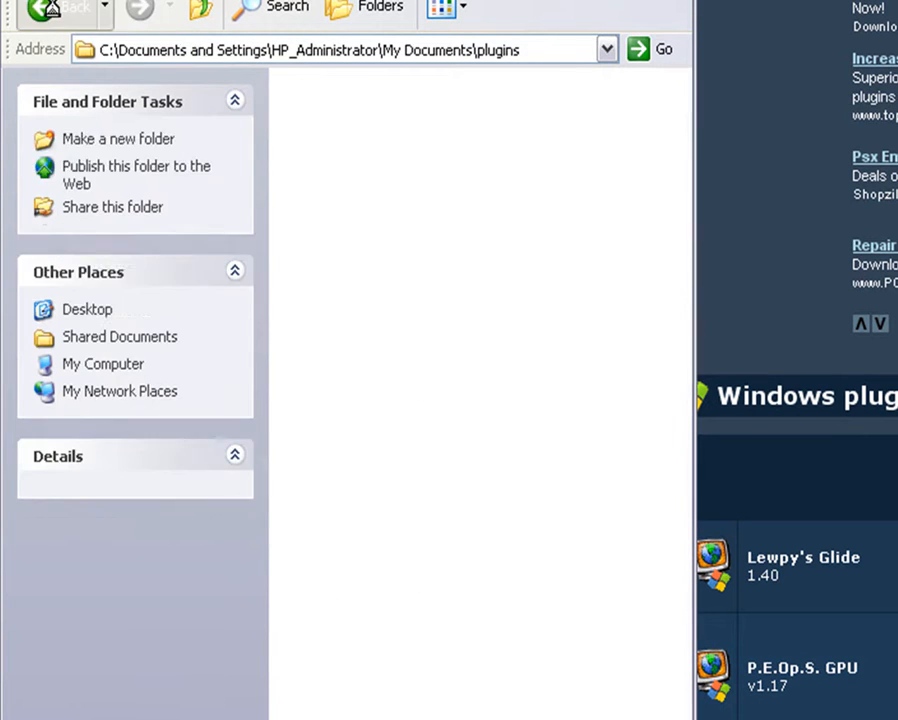
click(63, 8)
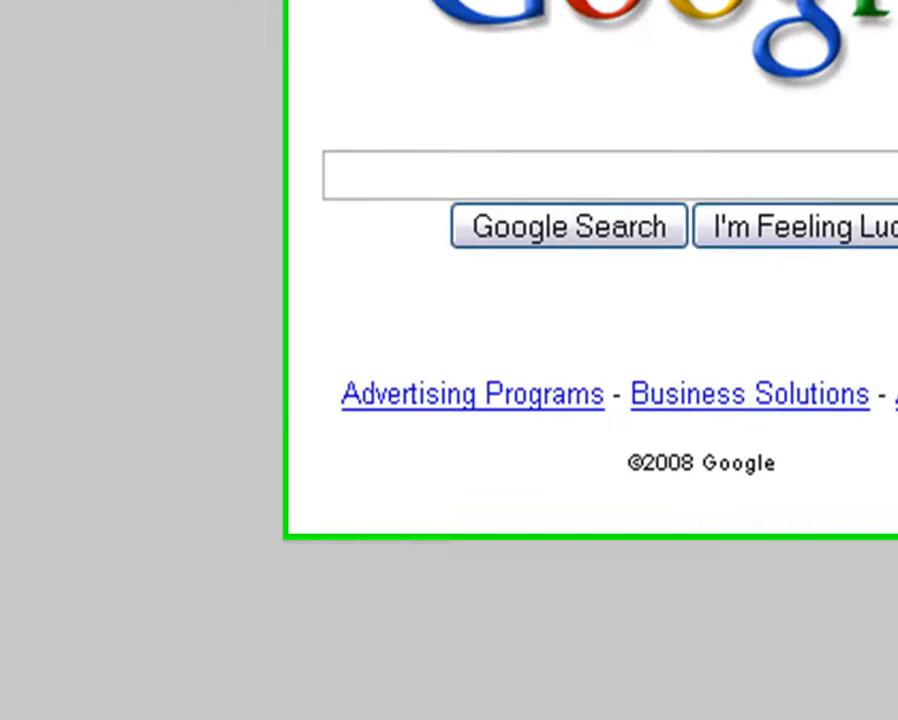
Run a Google search for 'scph1001.bin aldo'
text(sc)
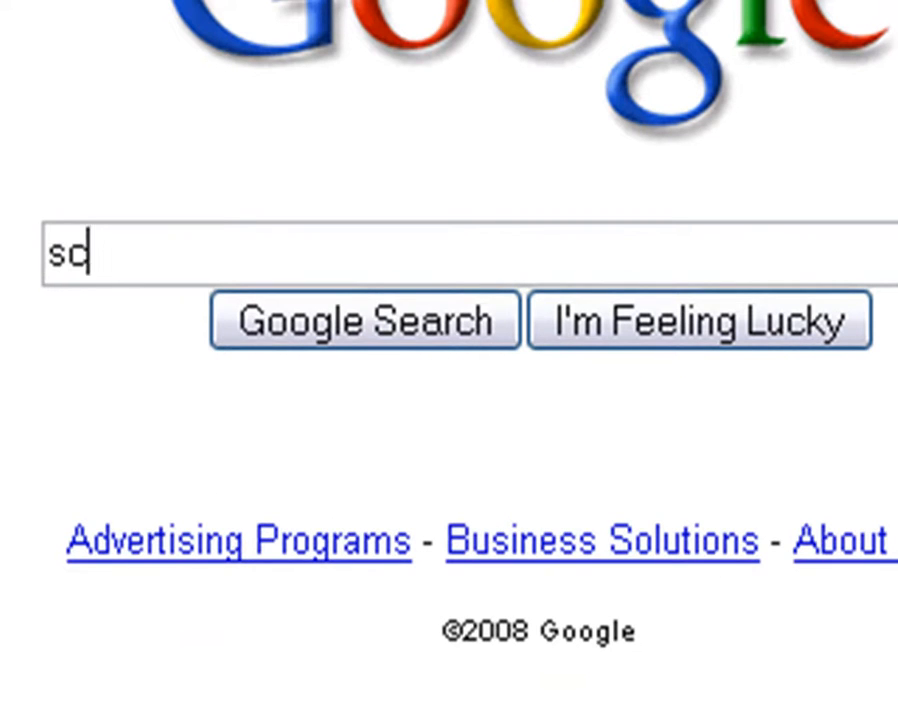
text(ph)
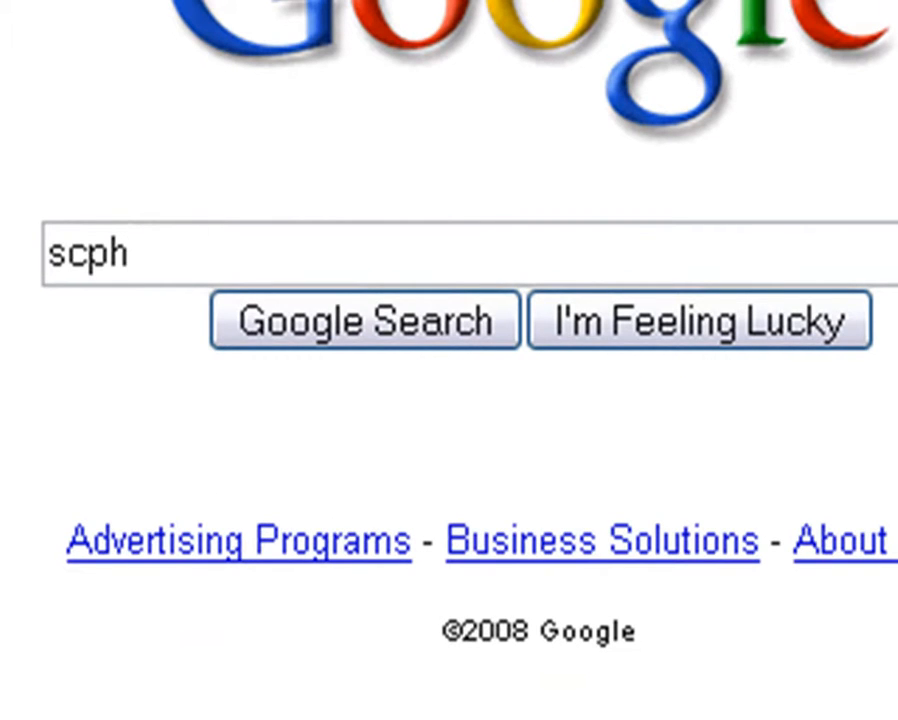
text(1001.bi)
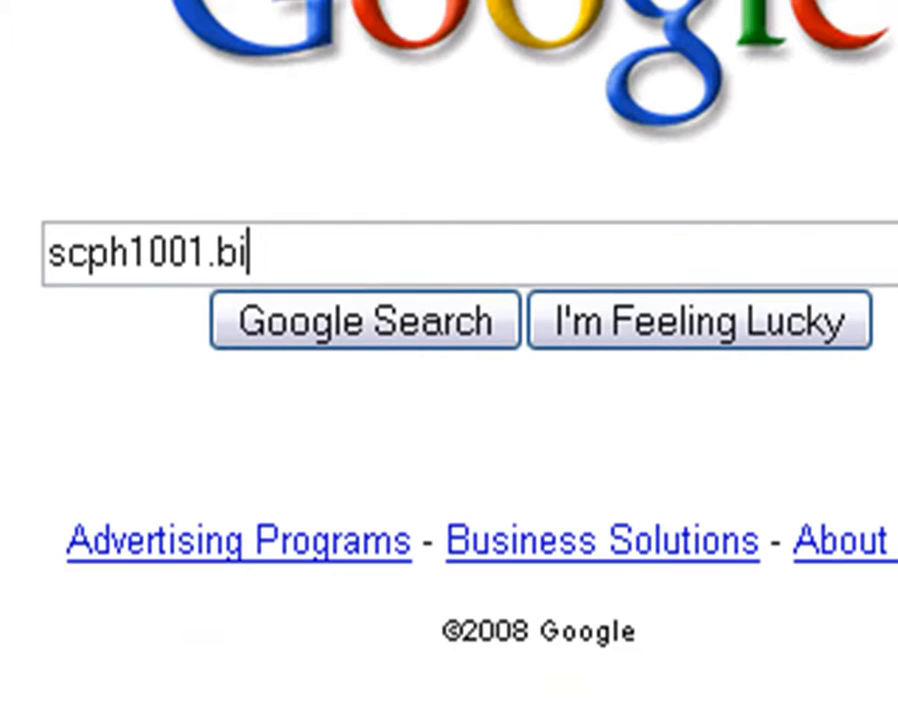
text(n)
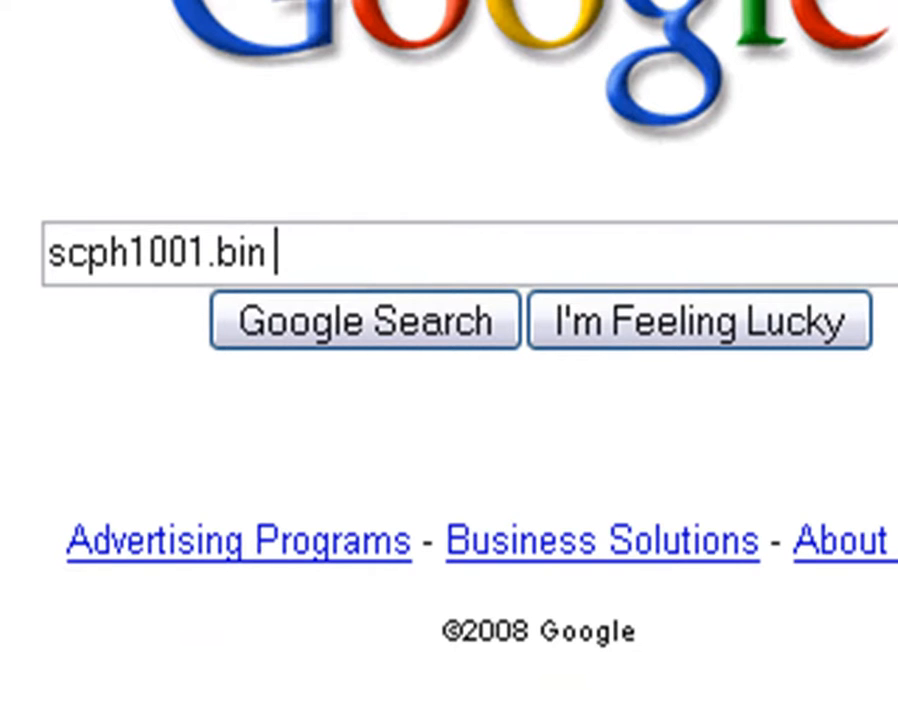
text(aldo)
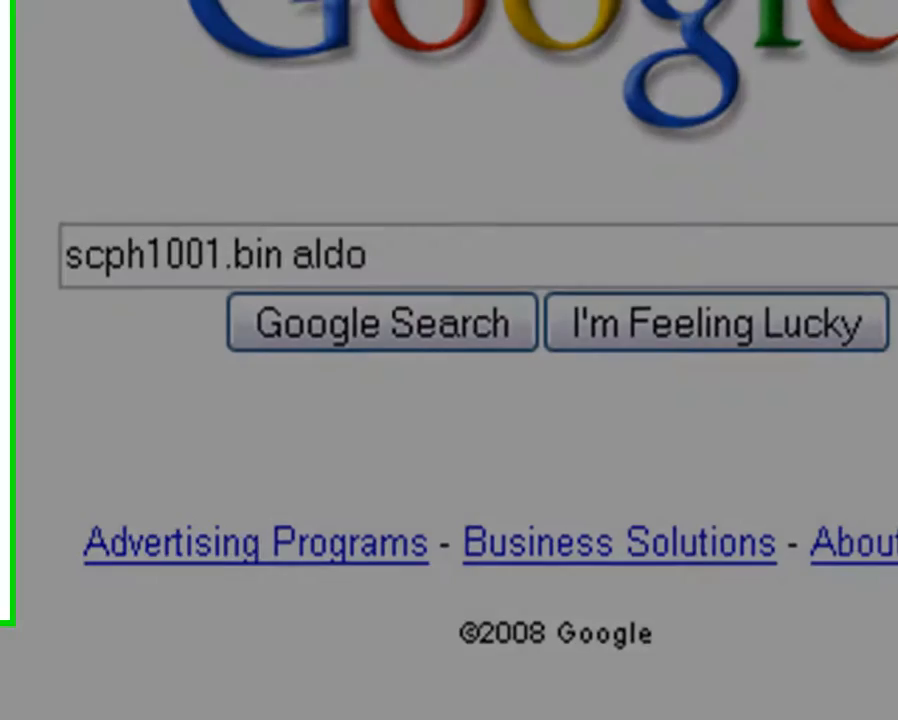
click(380, 322)
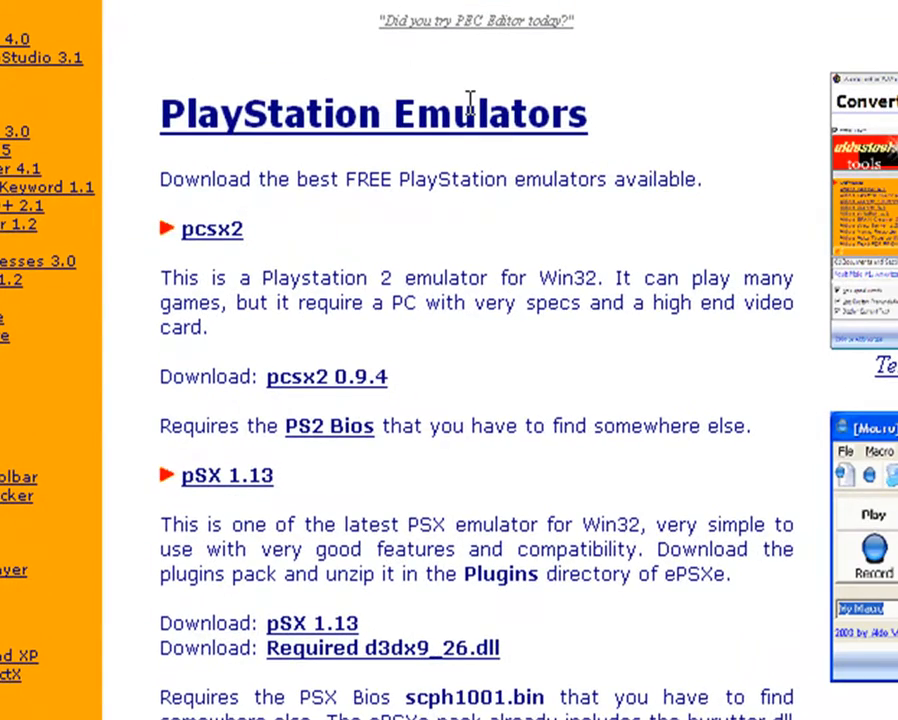
mouse_move(420, 270)
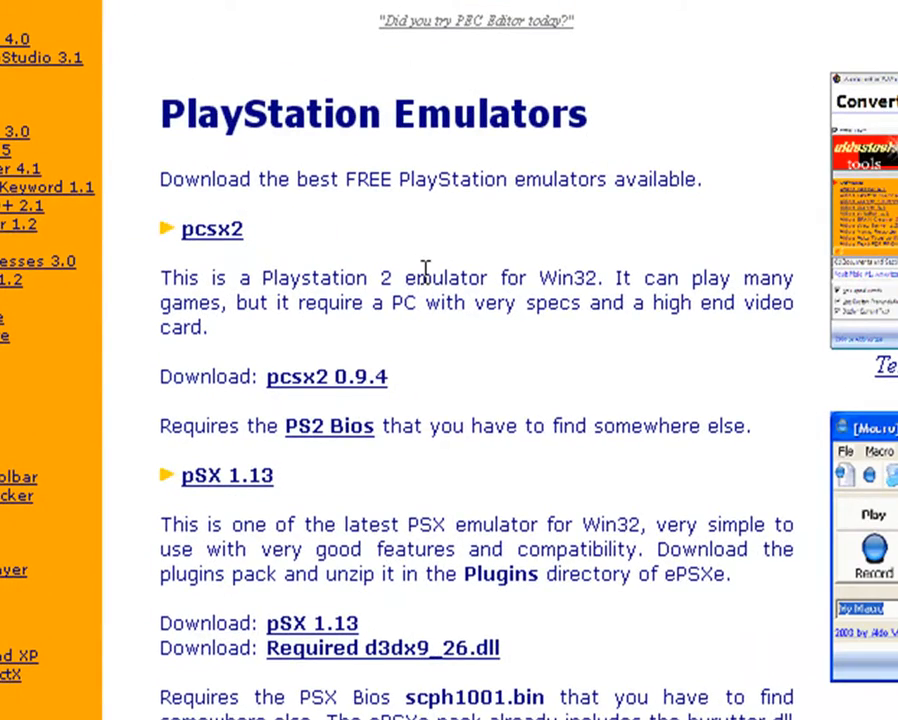
Follow the scph1001.bin link on Aldo's PlayStation Emulators page to its file mirrors
scroll(down, 3)
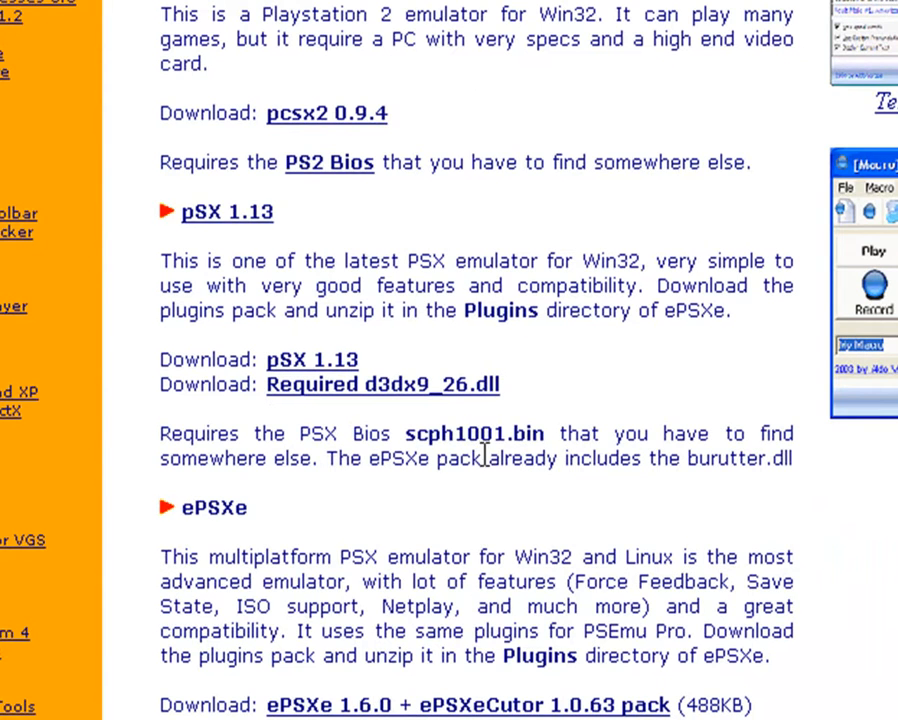
scroll(up, 3)
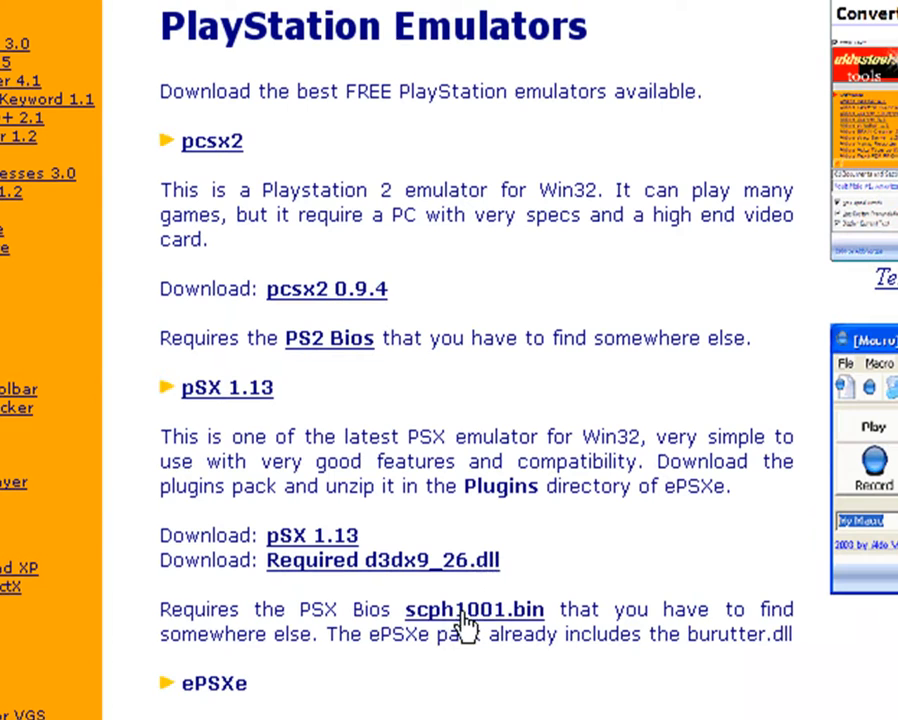
click(474, 609)
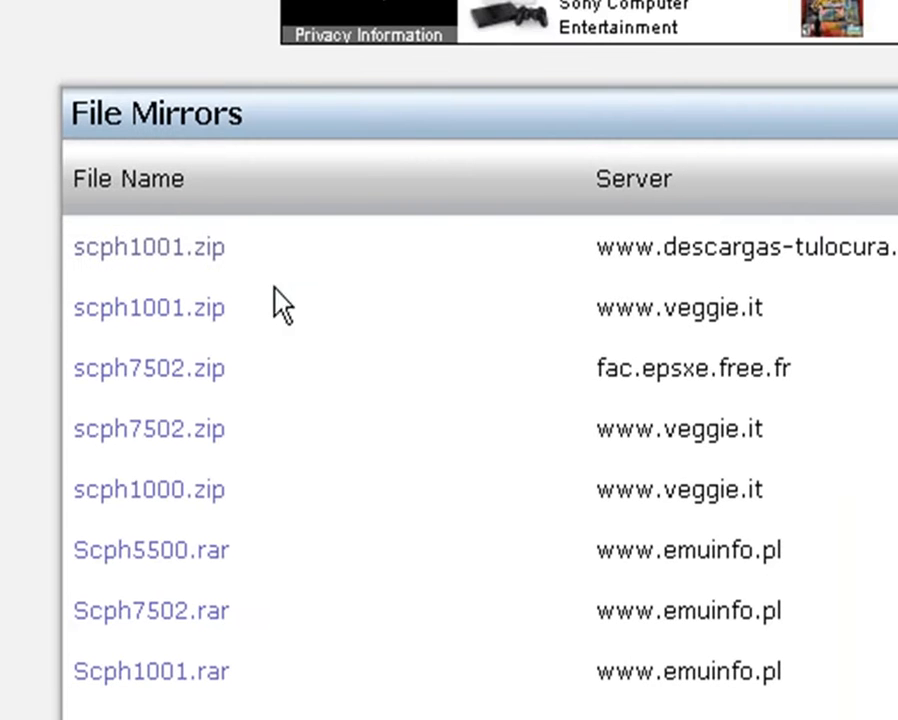
mouse_move(205, 285)
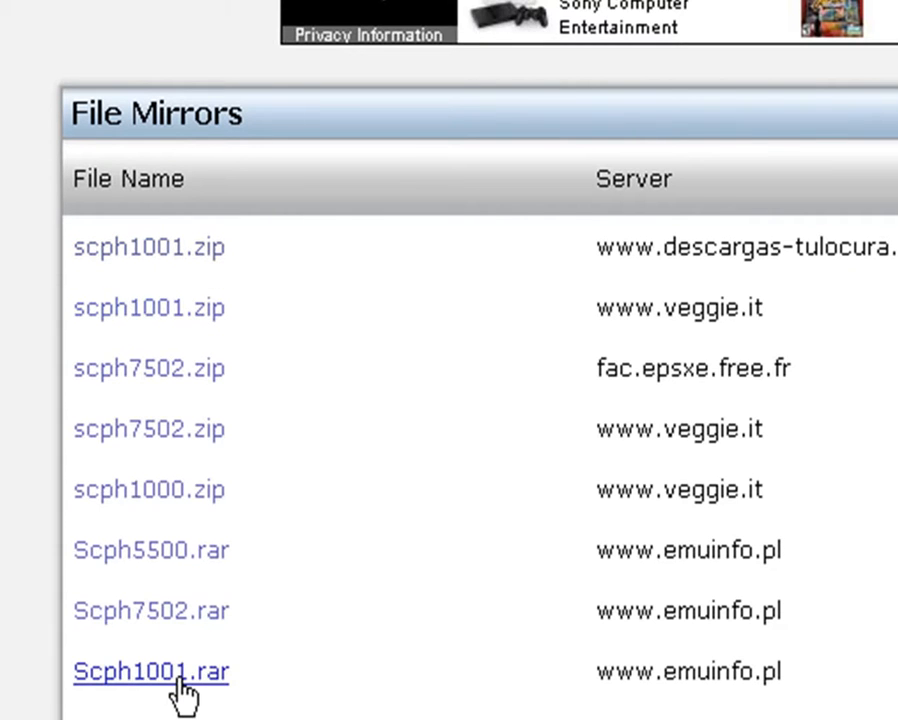
mouse_move(220, 280)
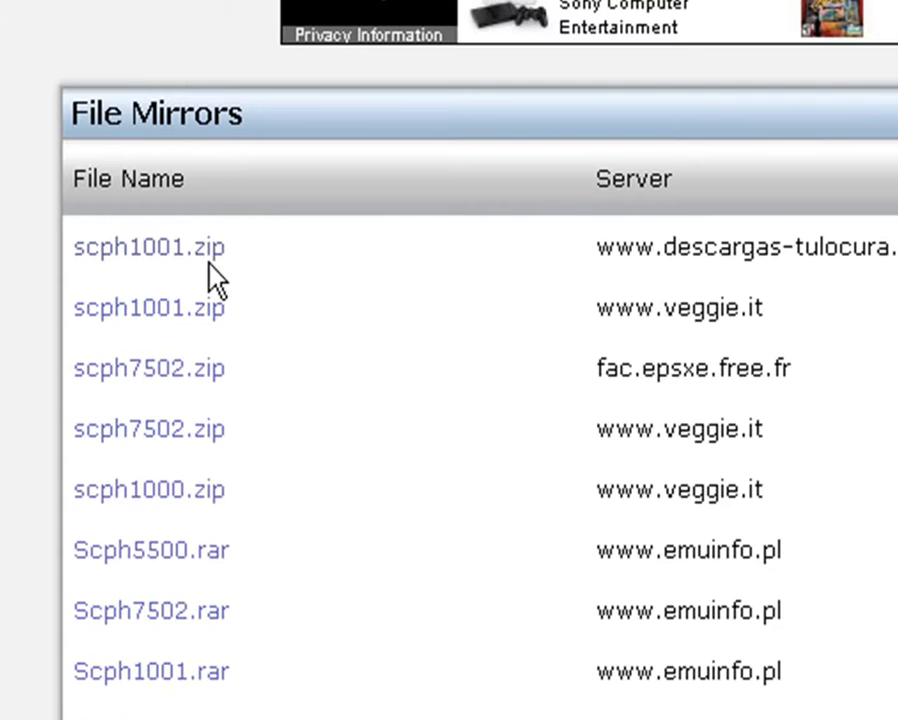
mouse_move(202, 368)
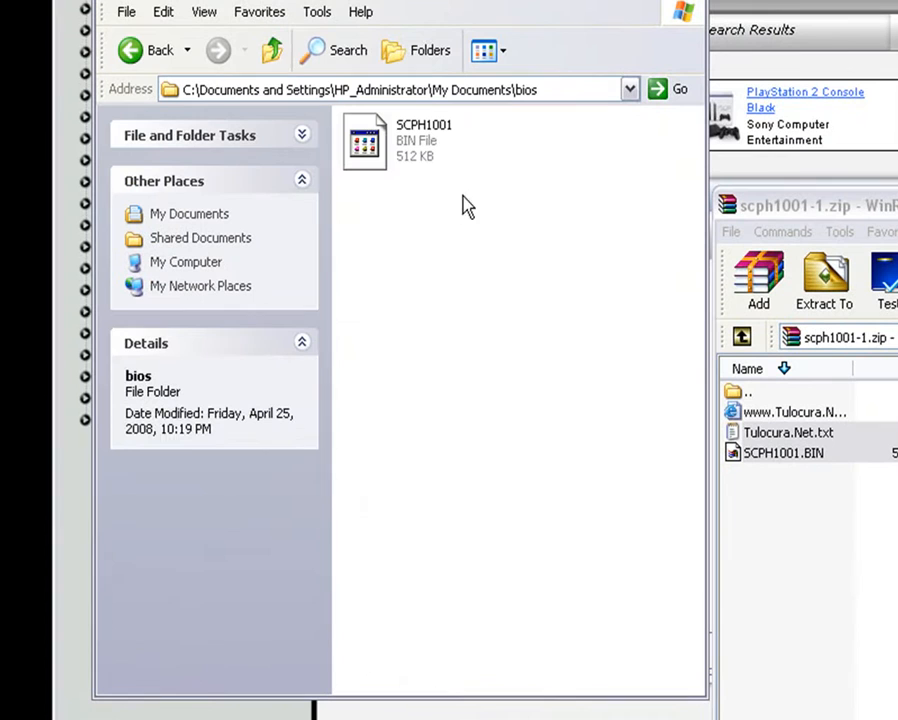
mouse_move(420, 140)
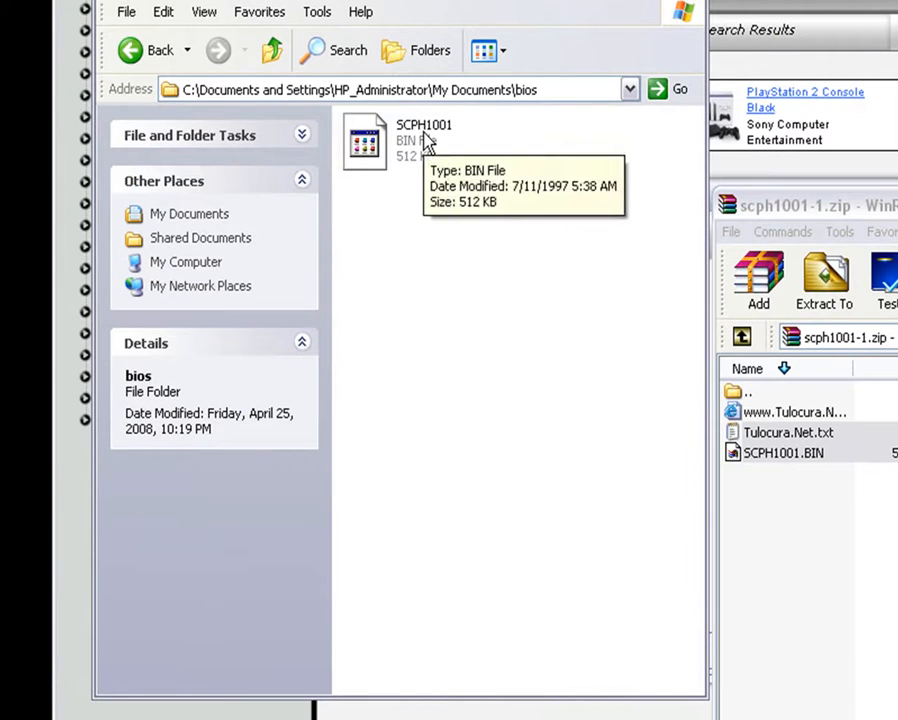
mouse_move(505, 170)
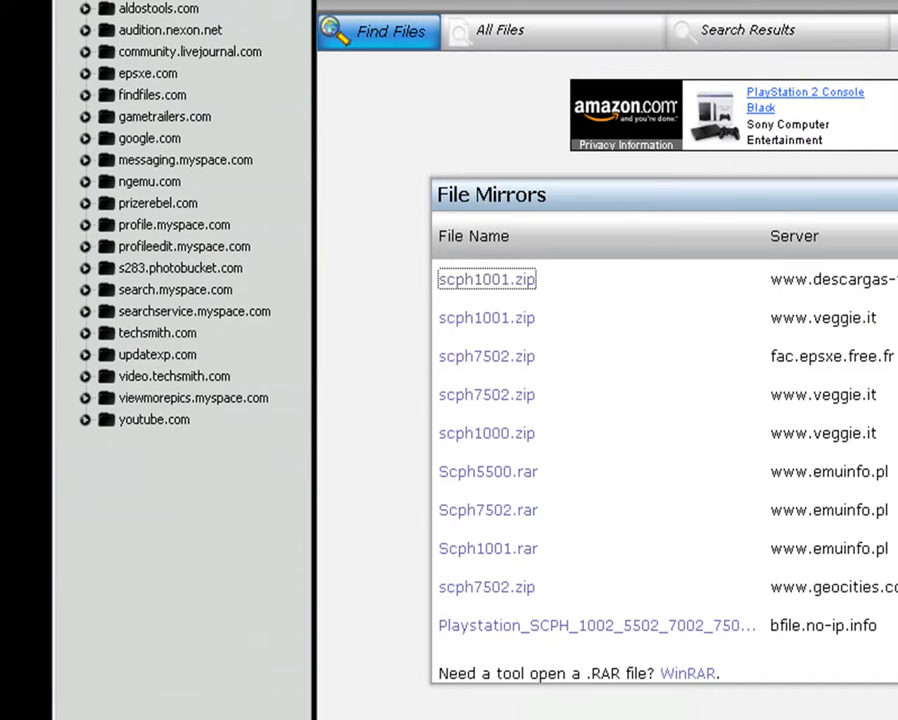
mouse_move(487, 587)
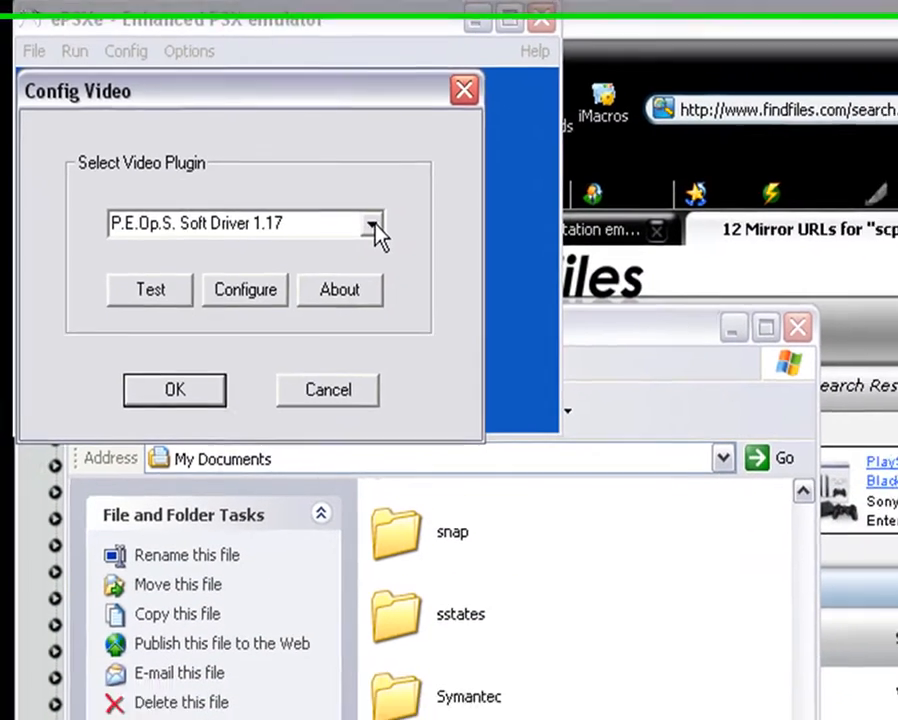
Select P.E.Op.S. Soft Driver 1.17 for video and accept ePSXe SPU core 1.5.2 for sound
click(372, 223)
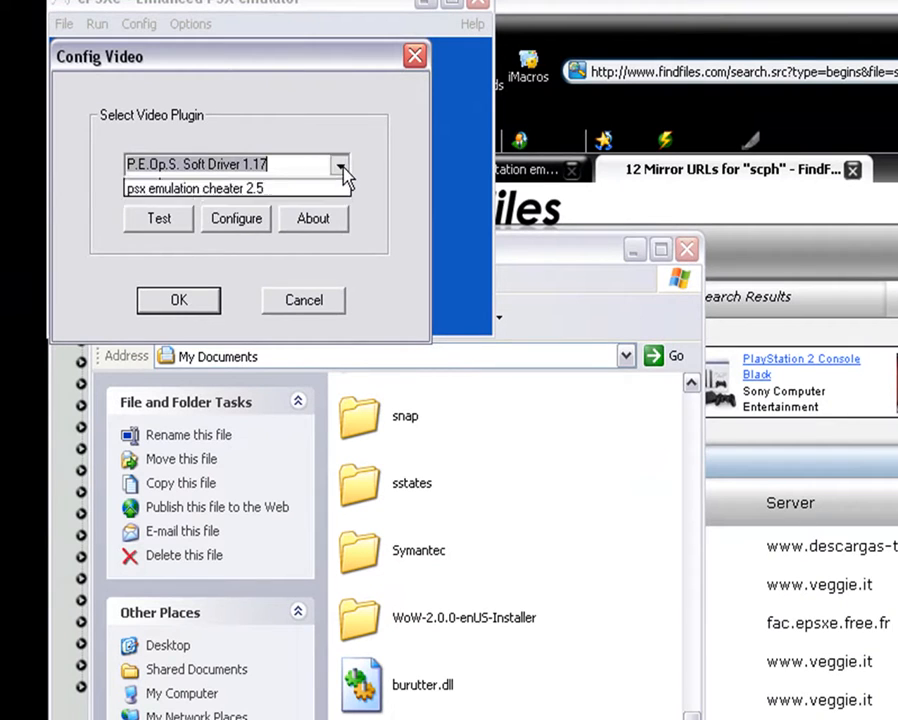
click(178, 300)
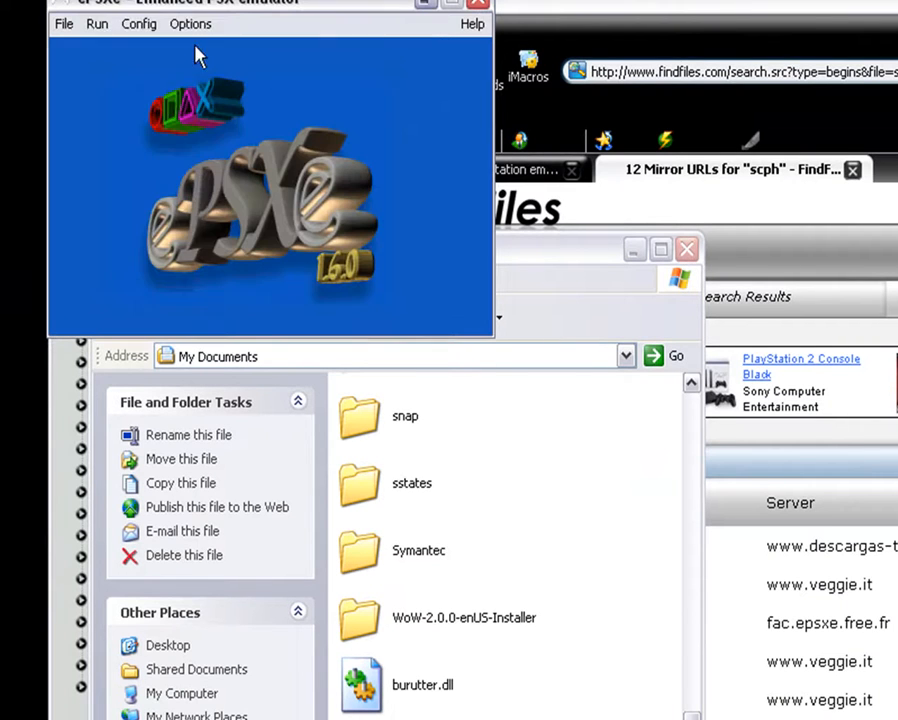
click(138, 23)
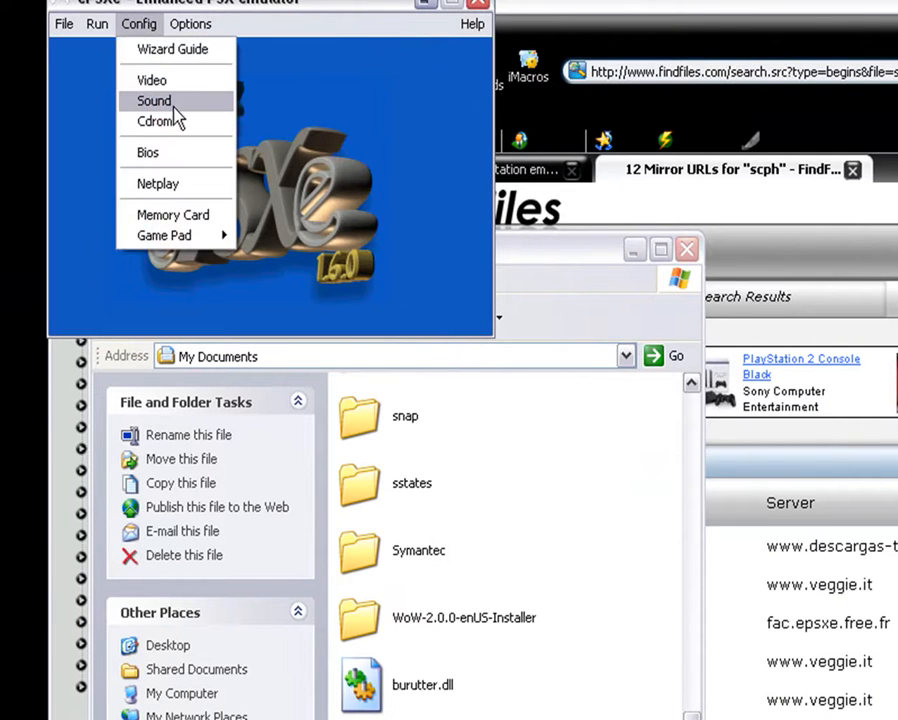
click(153, 100)
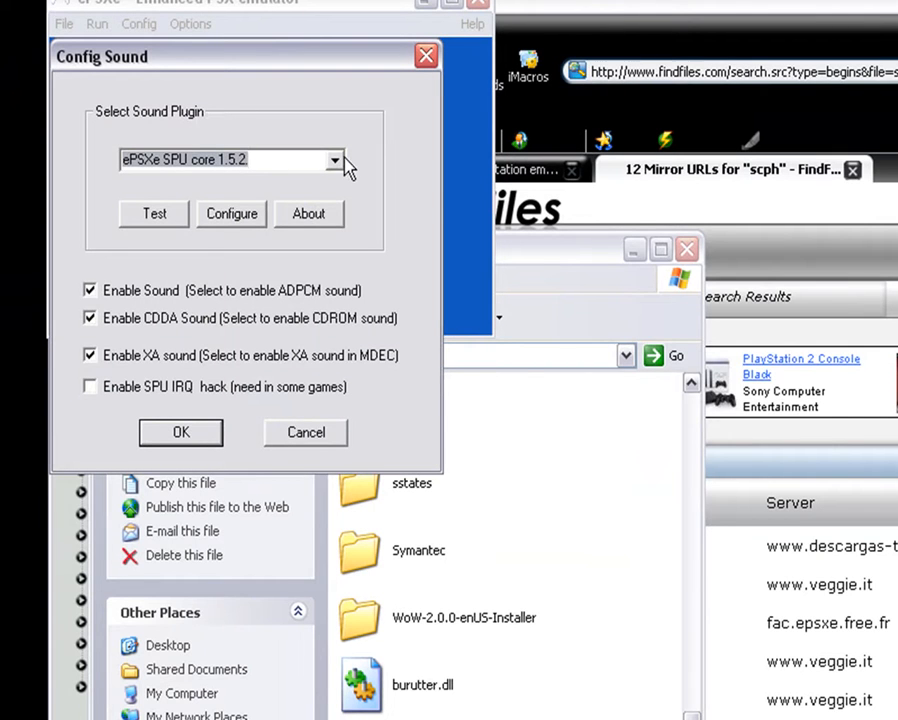
mouse_move(303, 288)
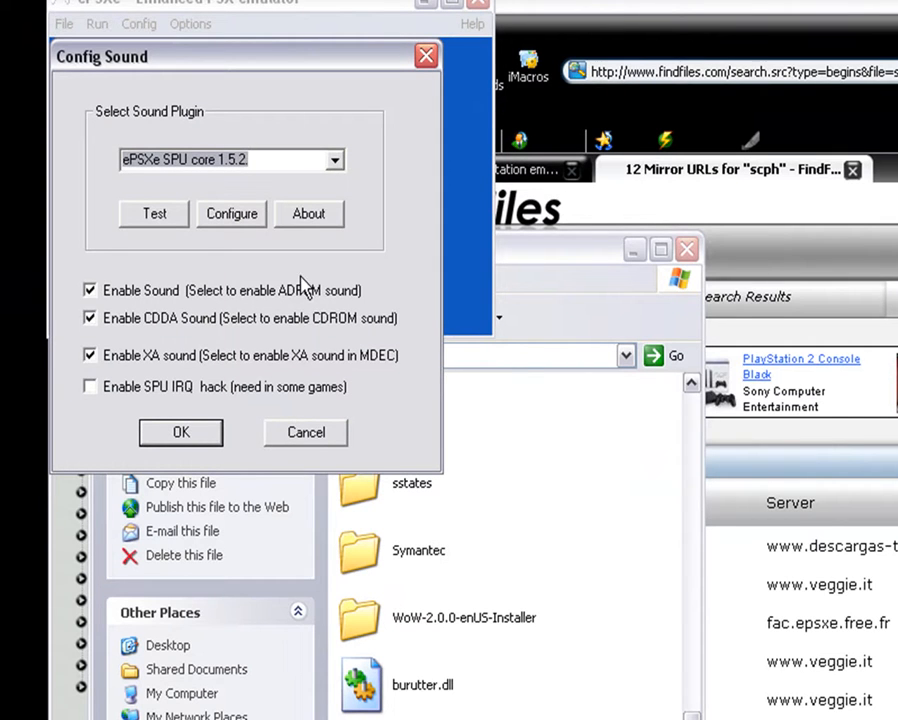
click(180, 432)
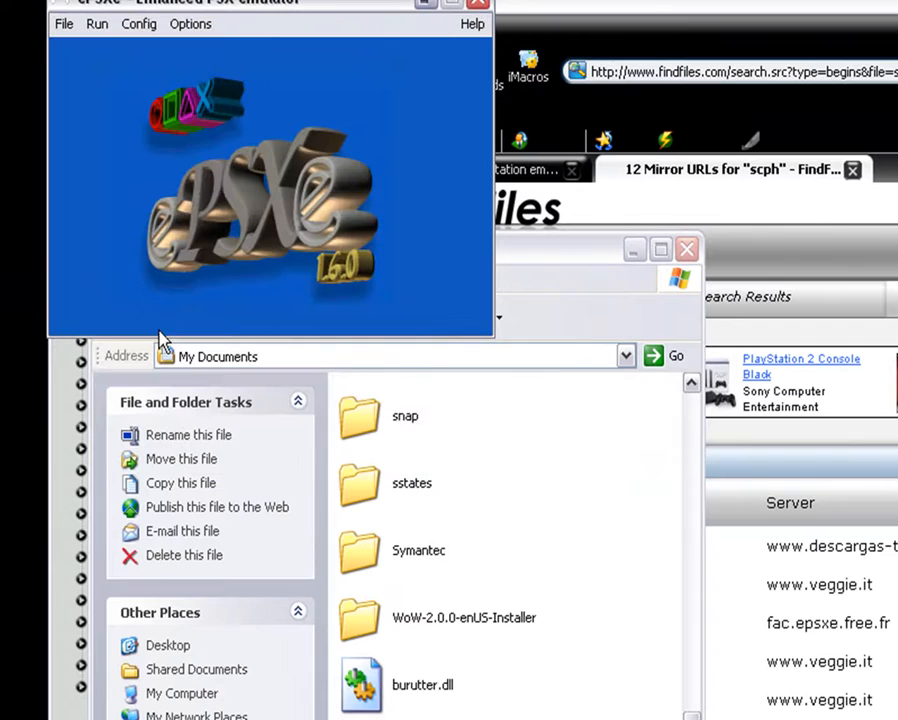
Accept Mooby2 cd disk image driver 2.8 as the CD-ROM plugin and reopen to verify it
click(138, 23)
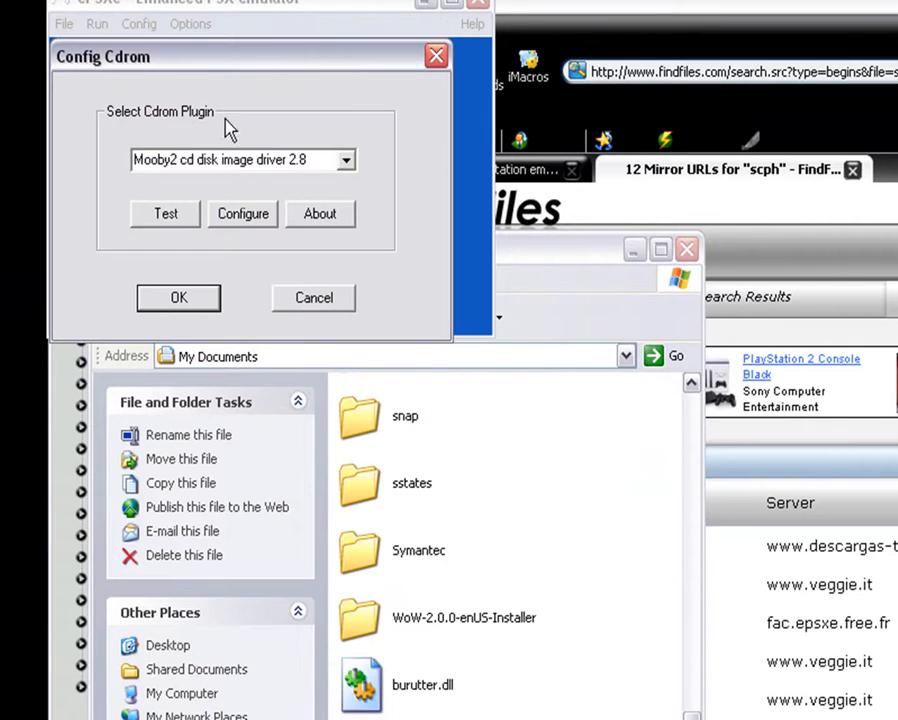
mouse_move(355, 160)
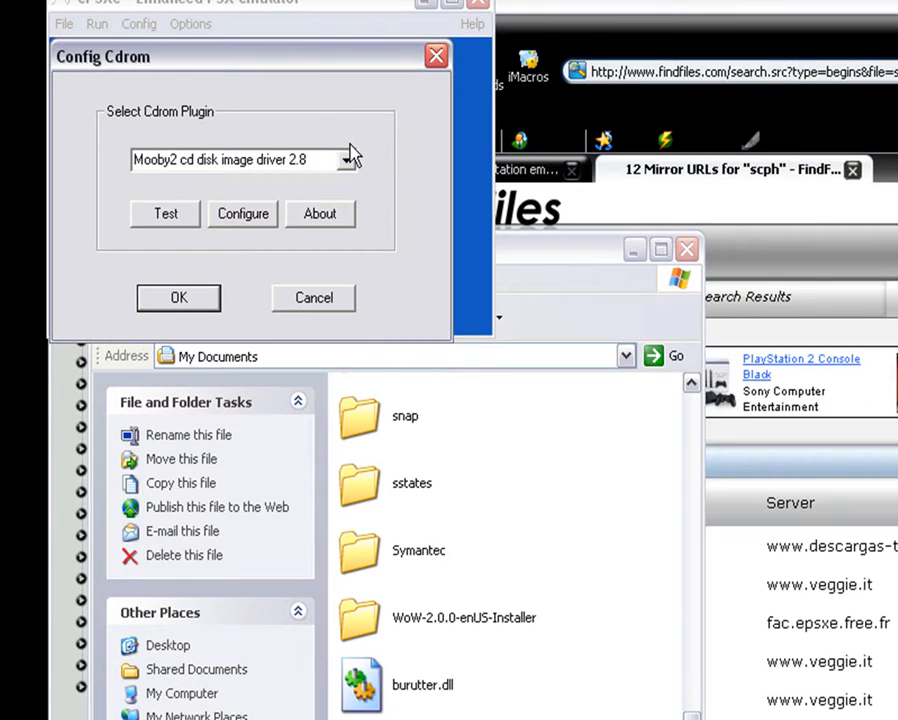
click(178, 297)
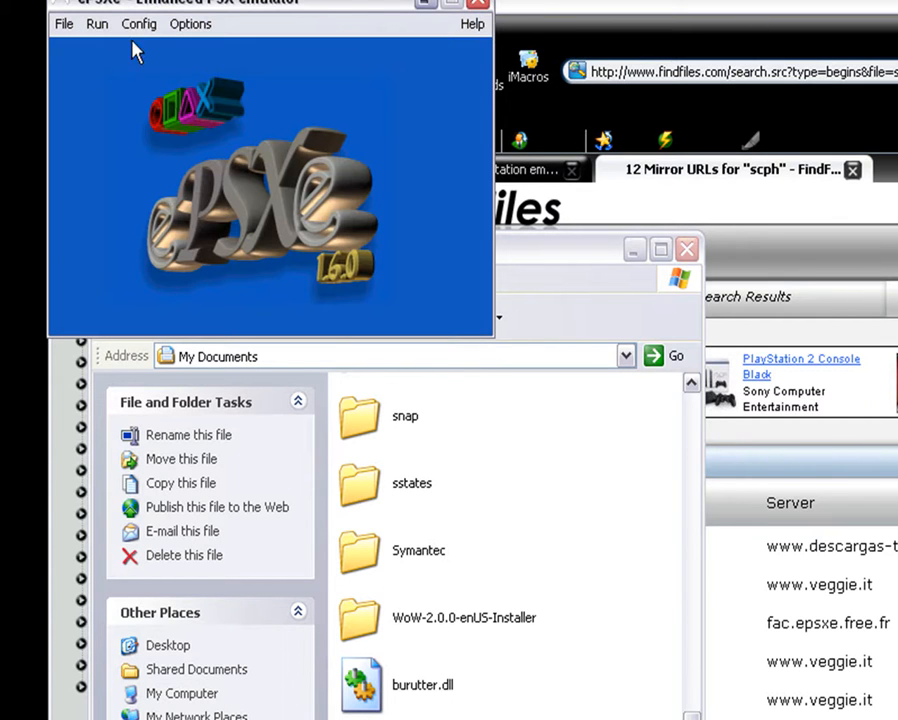
click(138, 23)
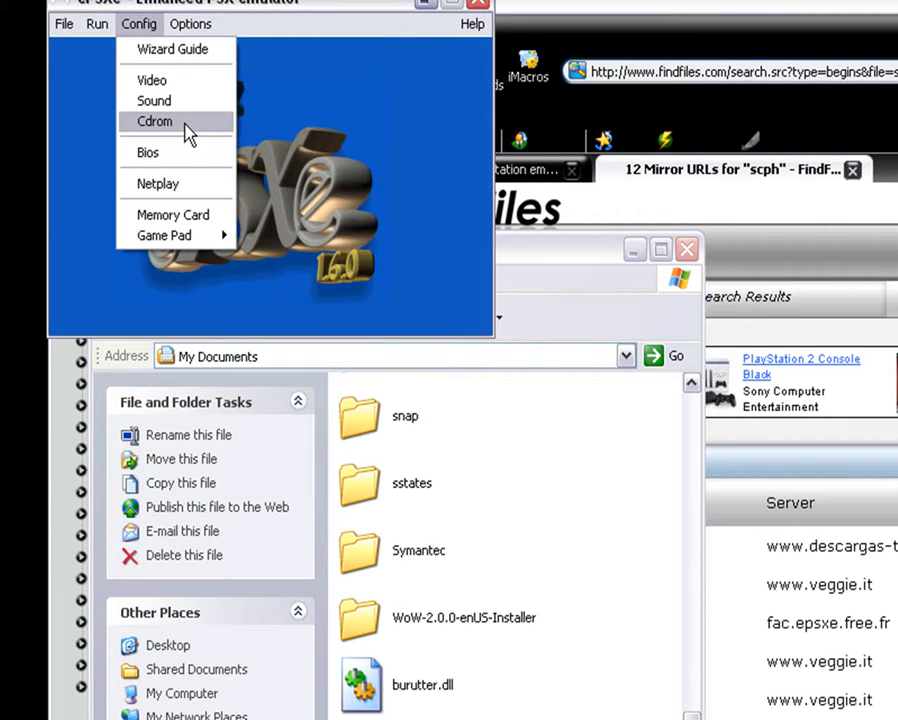
click(154, 121)
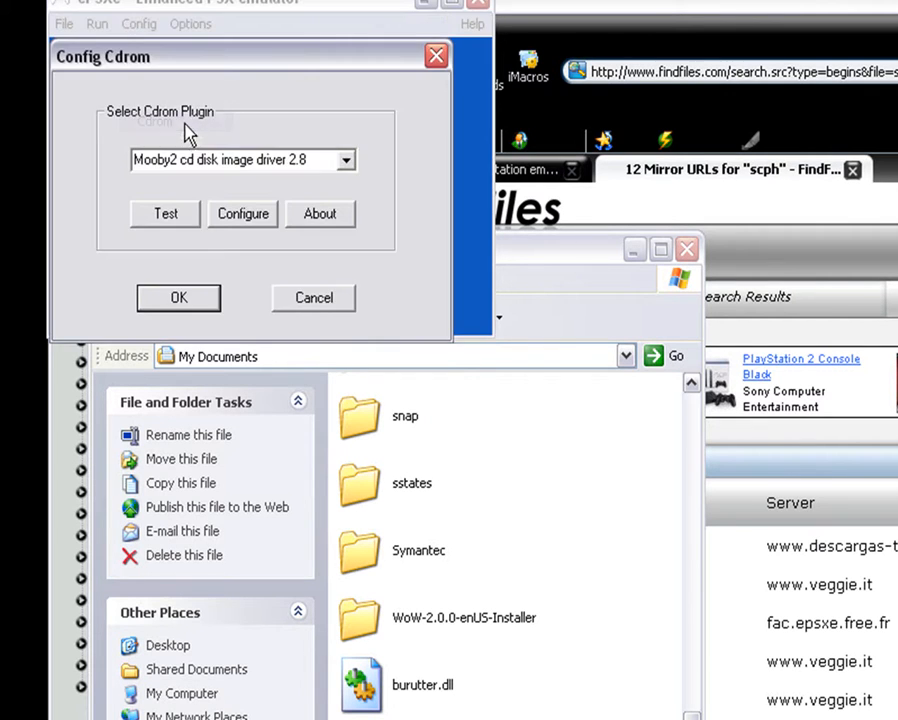
click(178, 297)
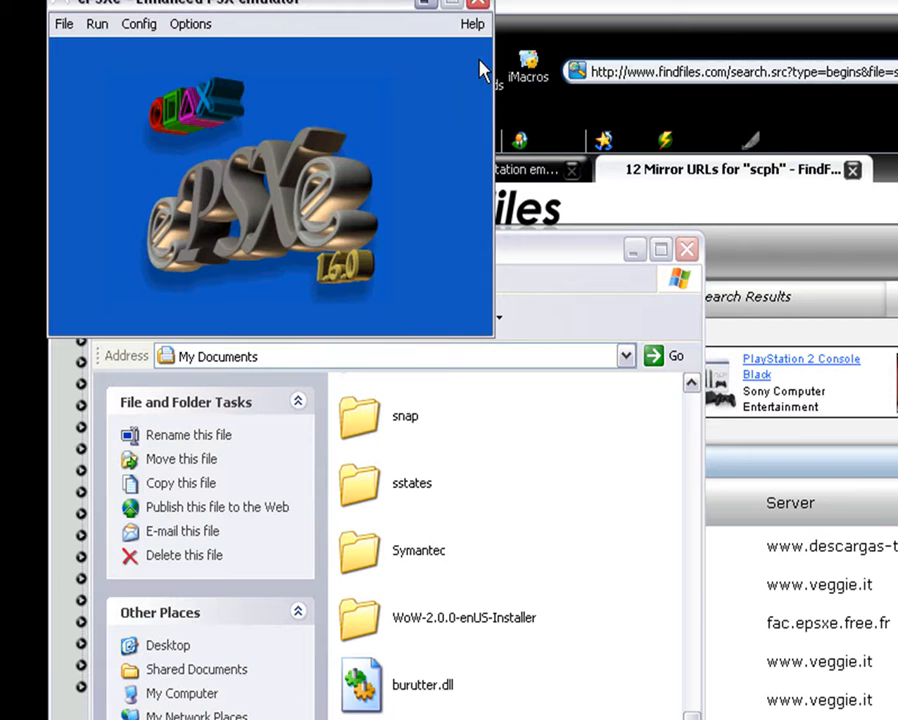
click(138, 23)
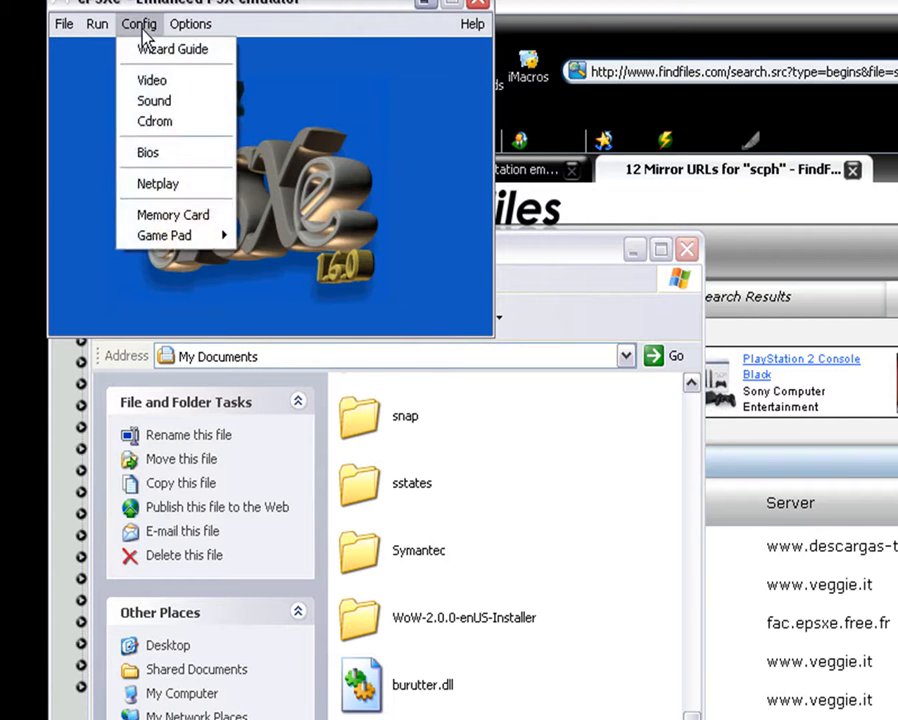
mouse_move(252, 248)
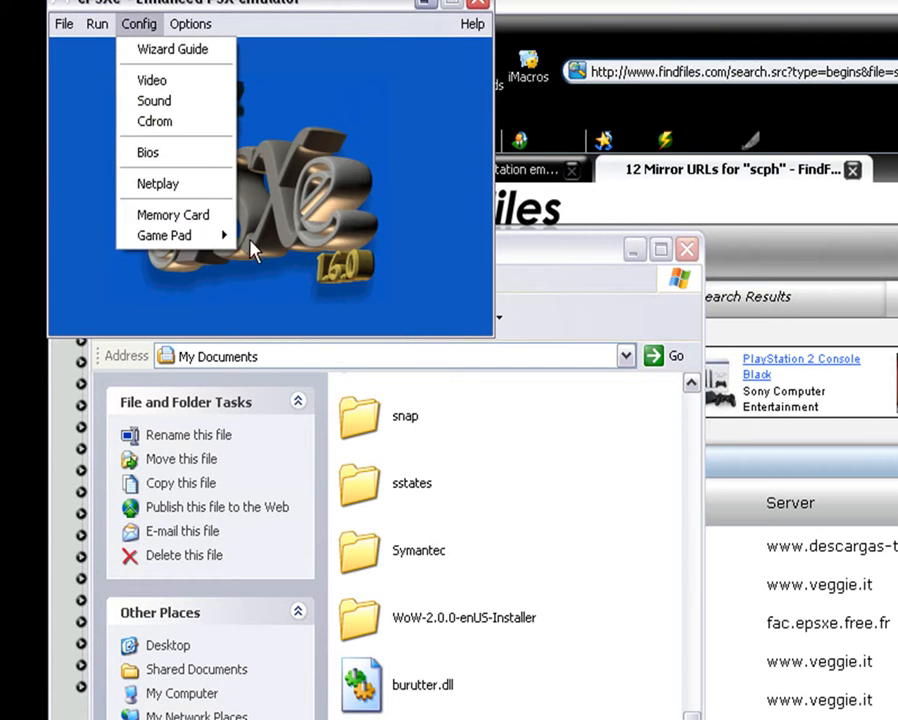
Open the Pad 1 controller setup, showing Digital/Analog mode with rumble None
click(163, 235)
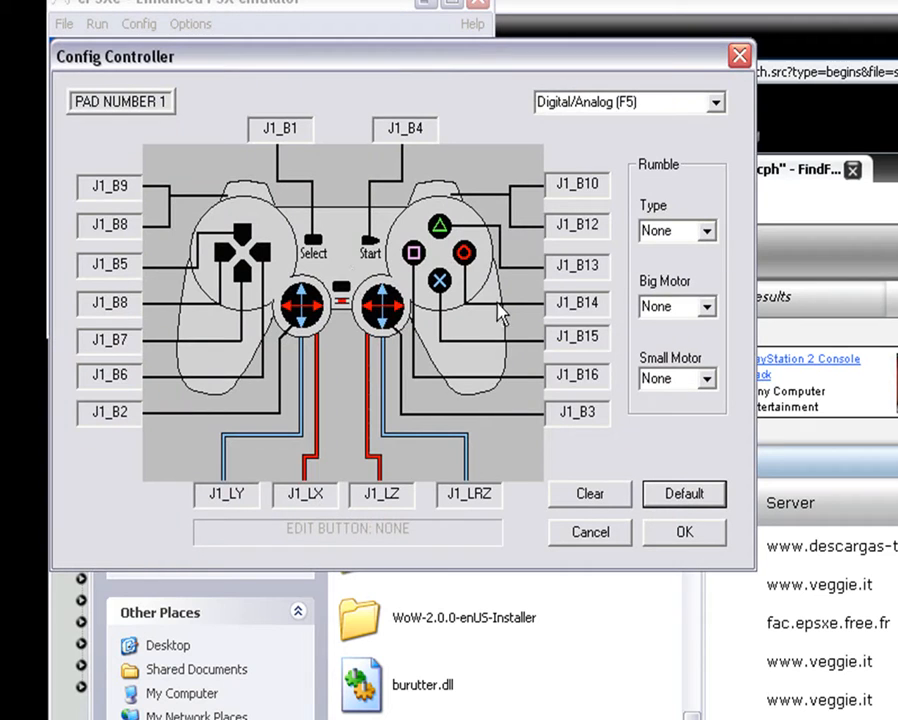
mouse_move(510, 288)
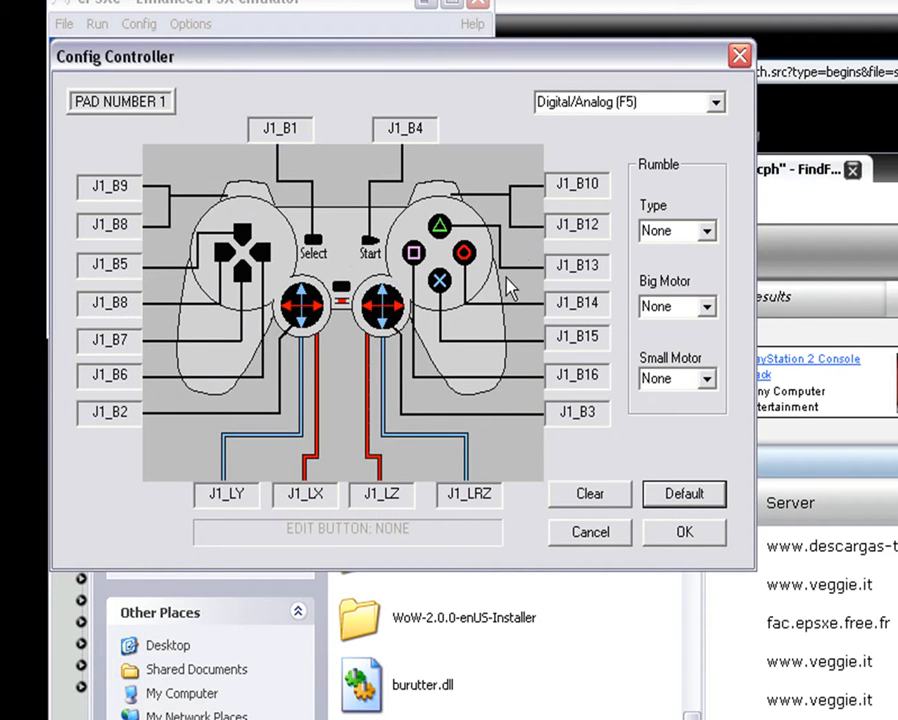
mouse_move(723, 138)
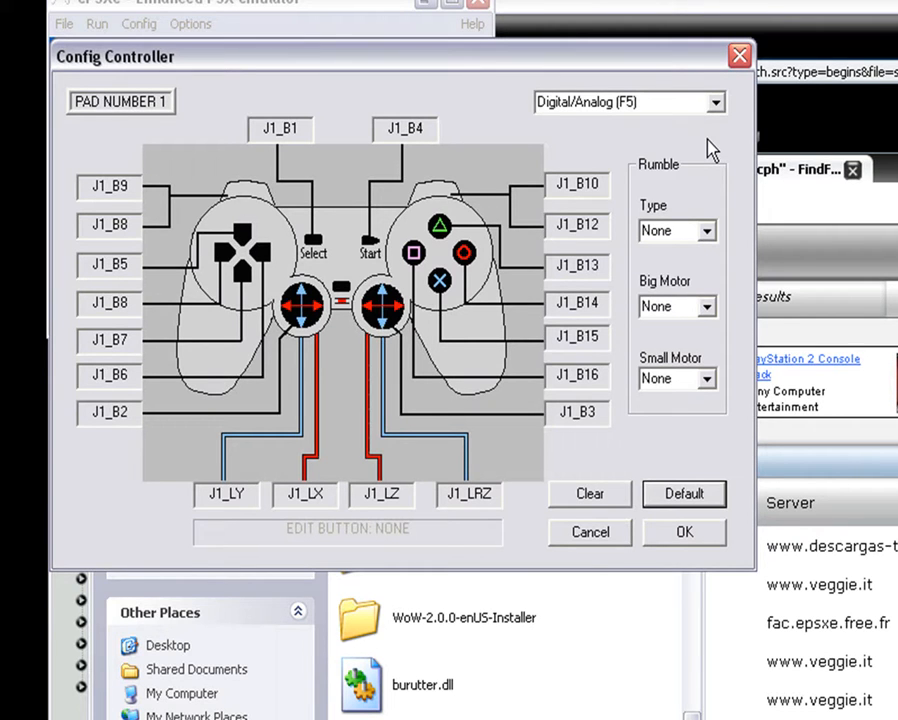
mouse_move(739, 55)
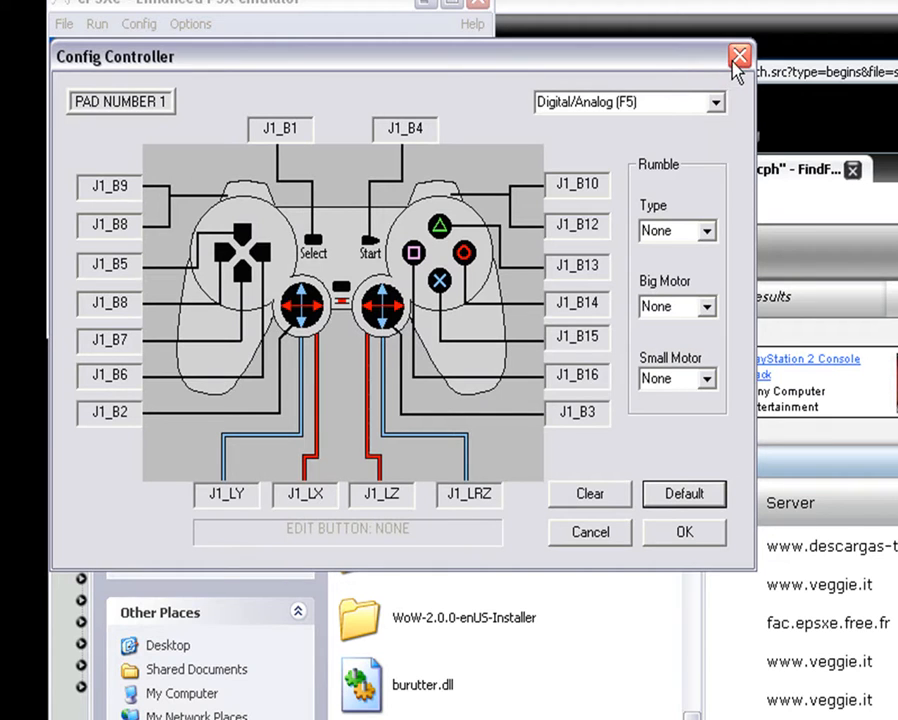
mouse_move(703, 447)
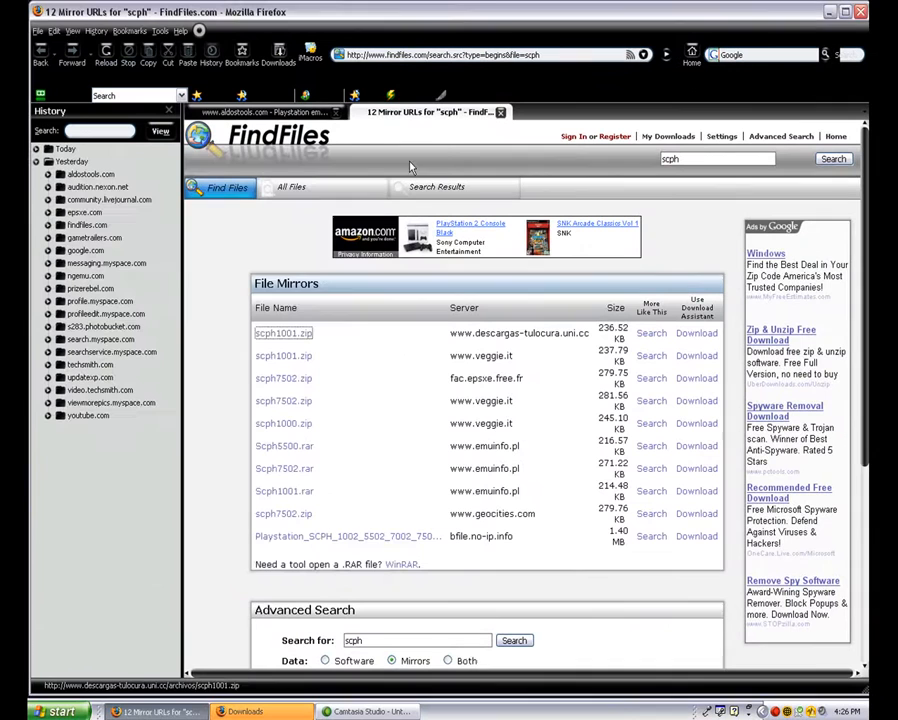
mouse_move(450, 157)
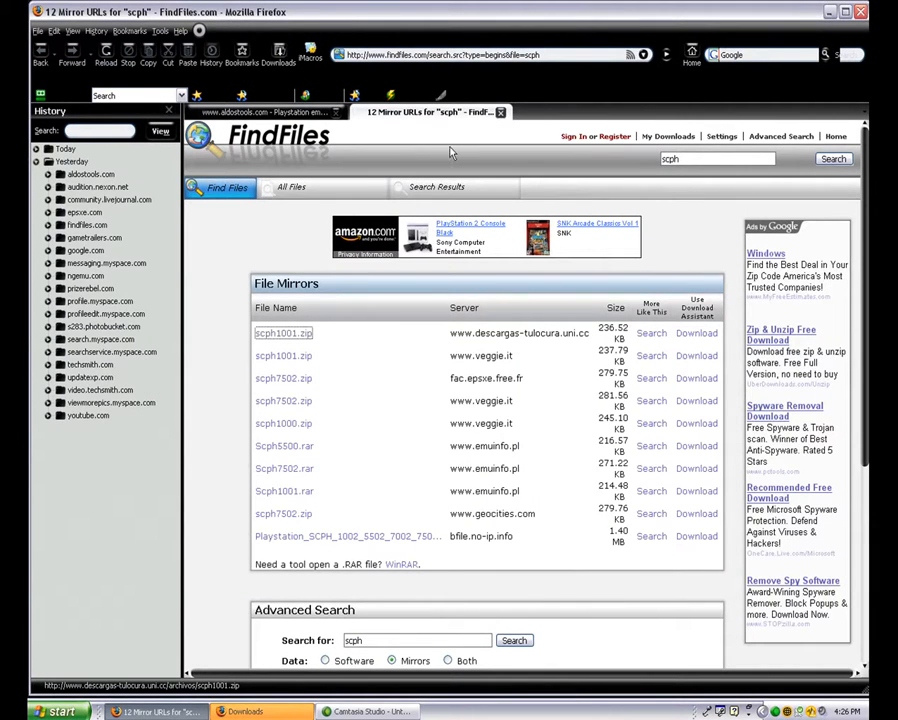
mouse_move(360, 133)
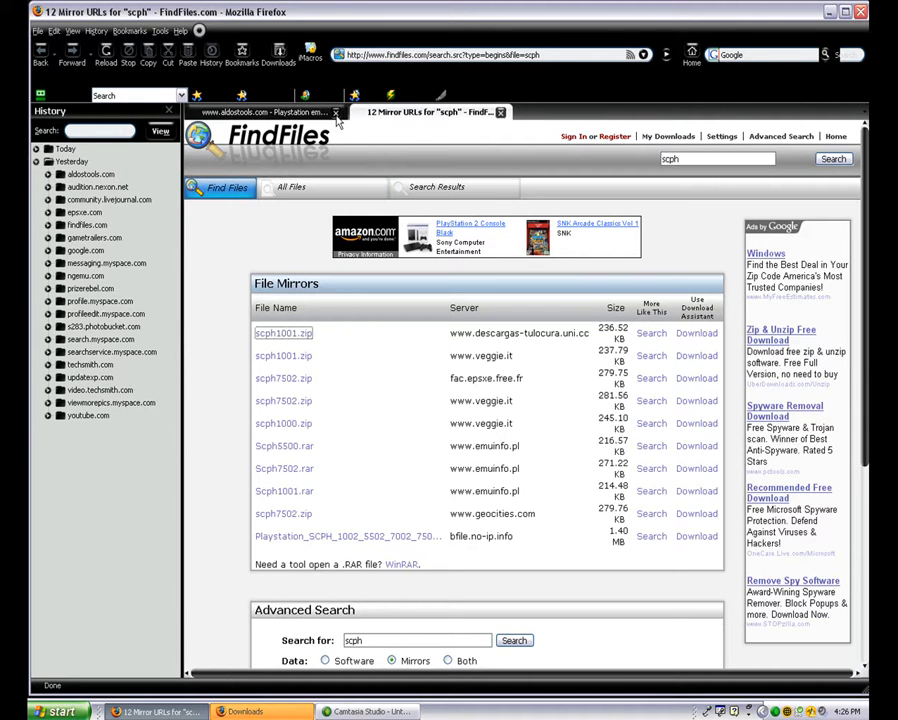
click(265, 112)
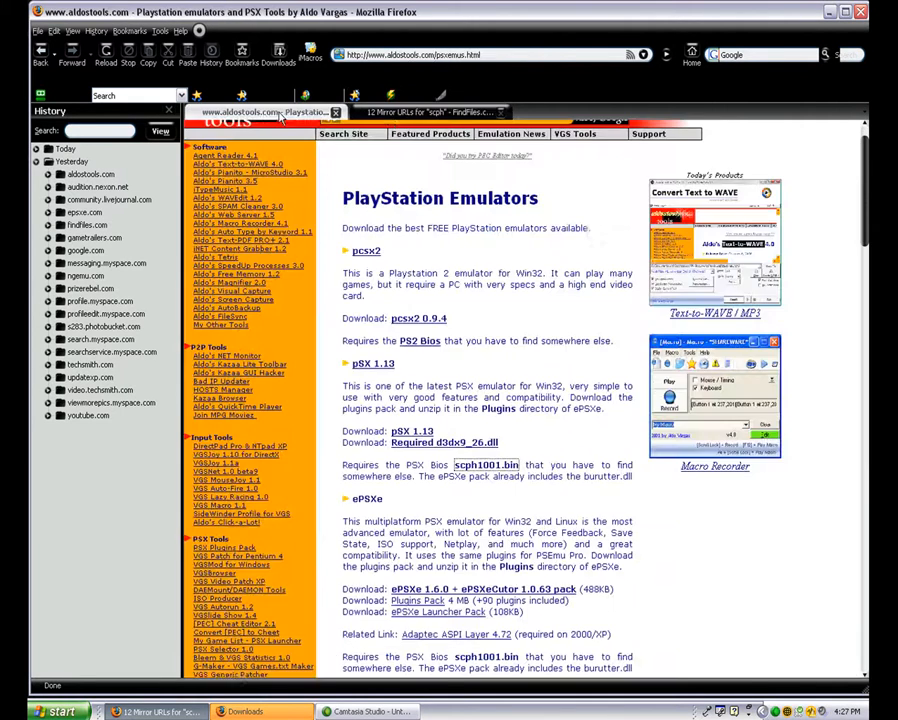
click(430, 111)
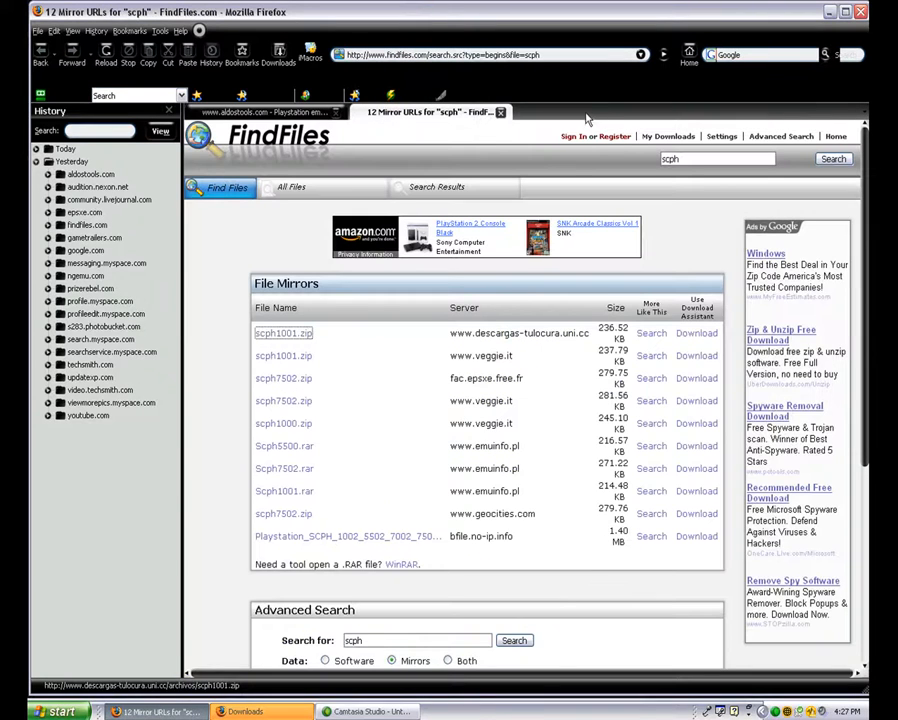